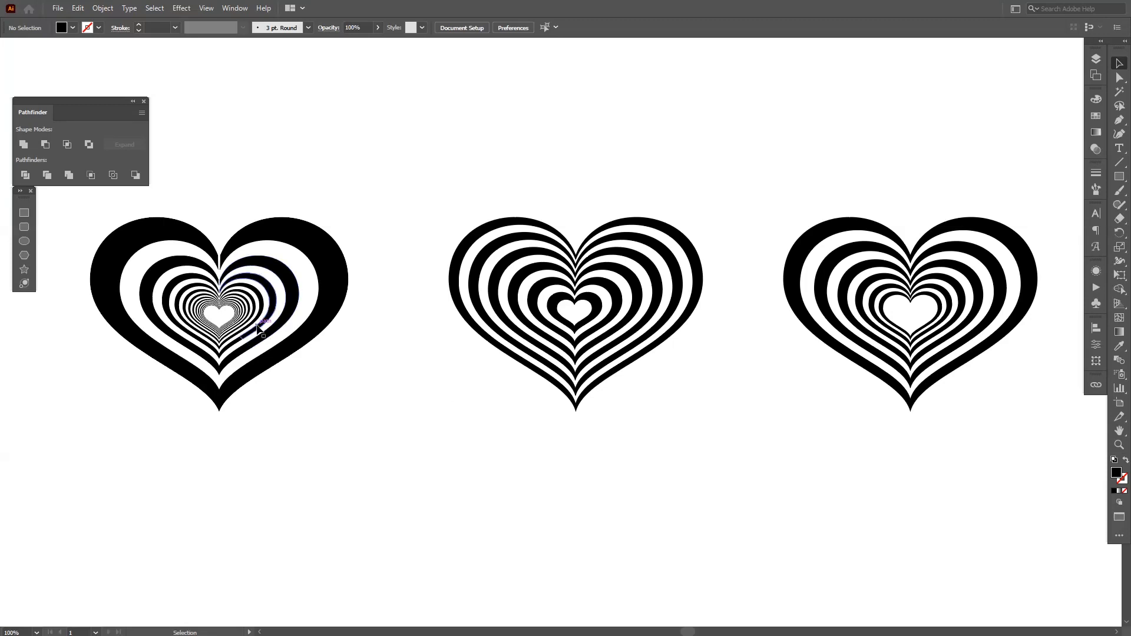
mouse_move(564, 433)
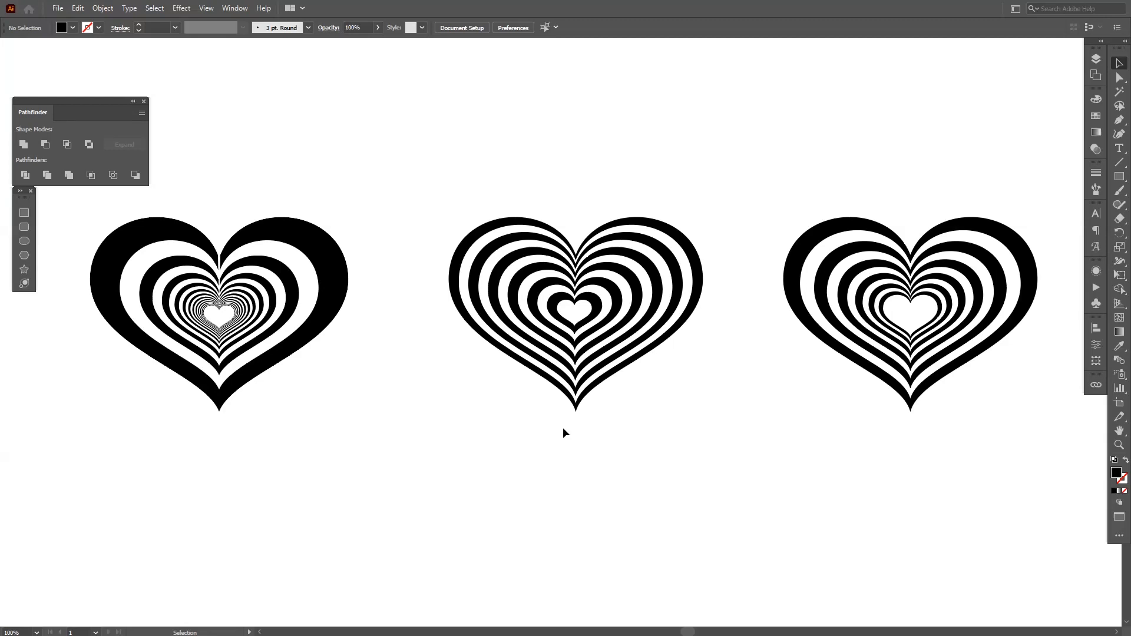
mouse_move(599, 382)
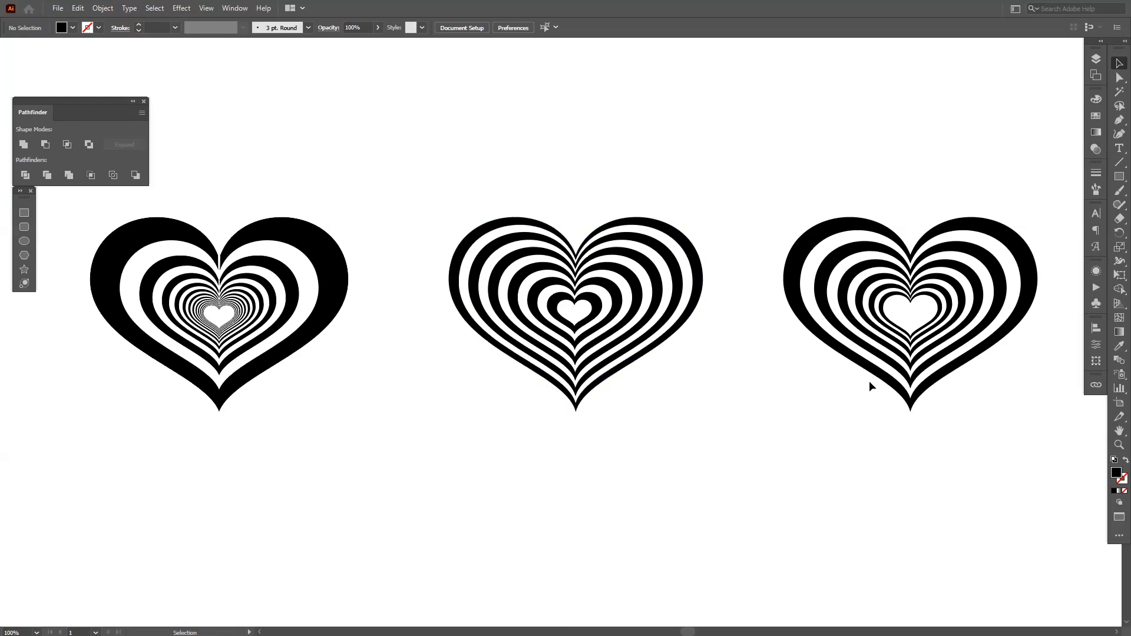
mouse_move(952, 453)
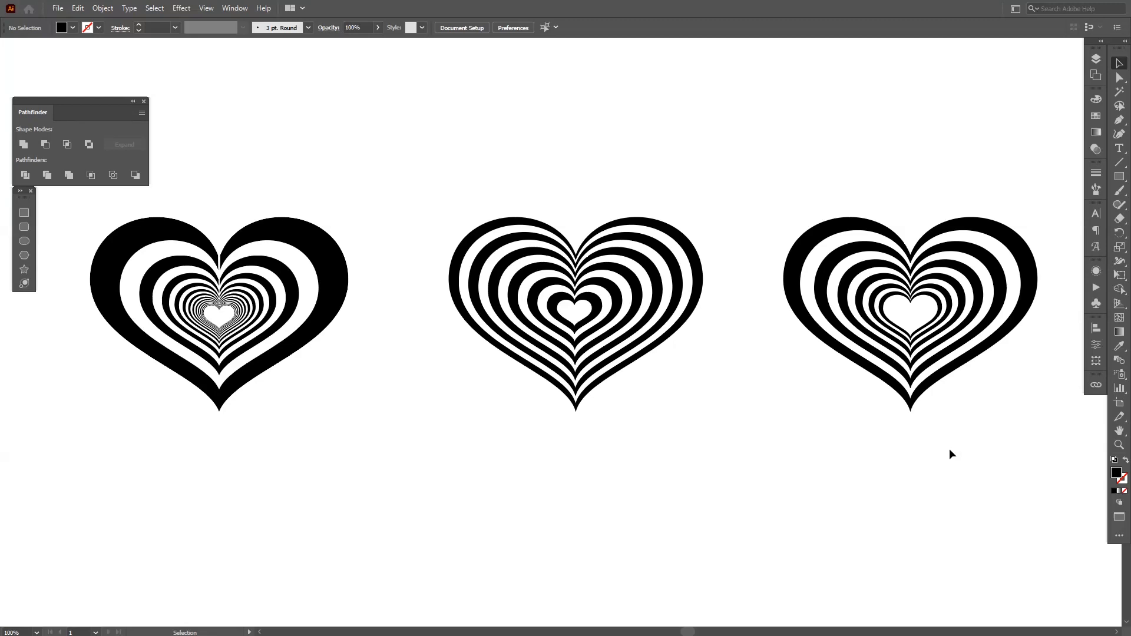
mouse_move(837, 398)
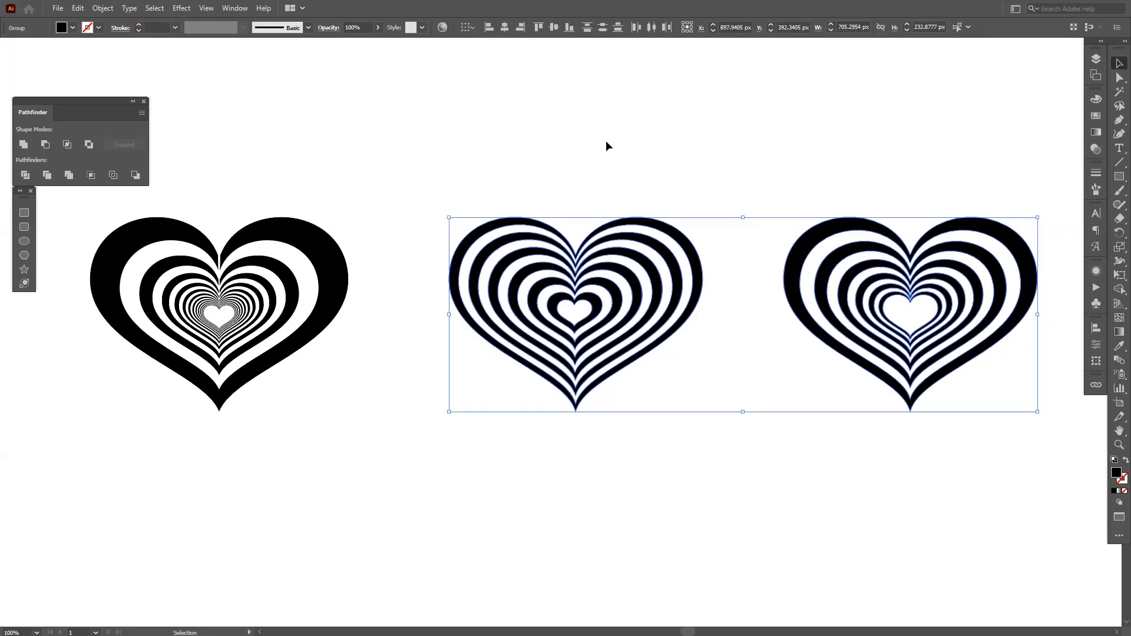
- Deselect the three striped hearts before moving to the empty artboard
left_click(607, 146)
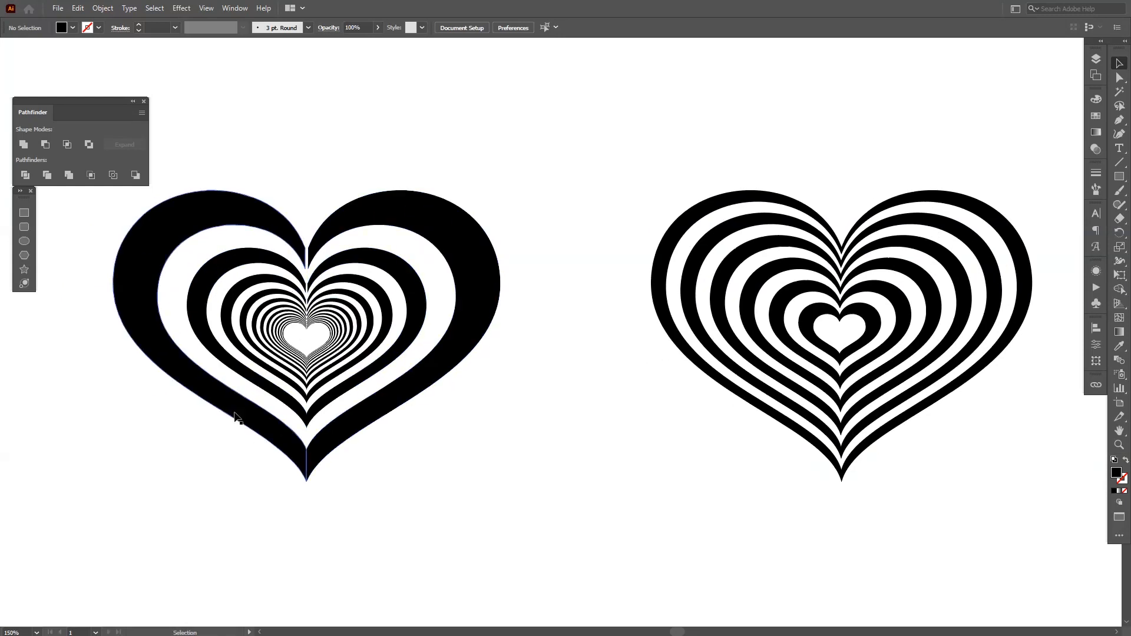
mouse_move(591, 443)
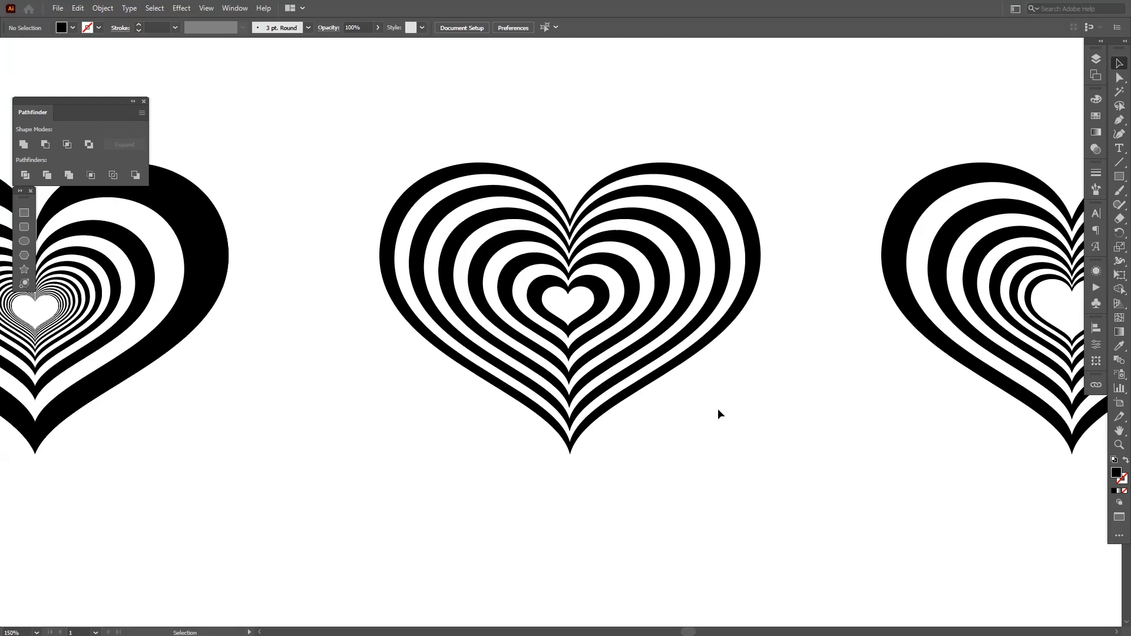
mouse_move(779, 414)
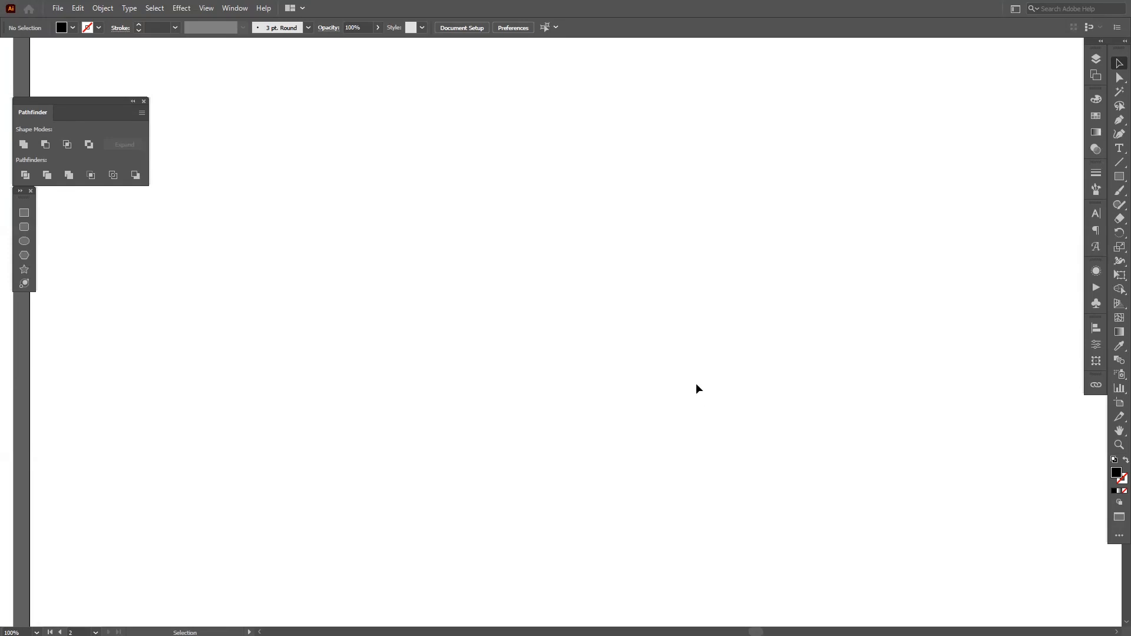
mouse_move(1121, 474)
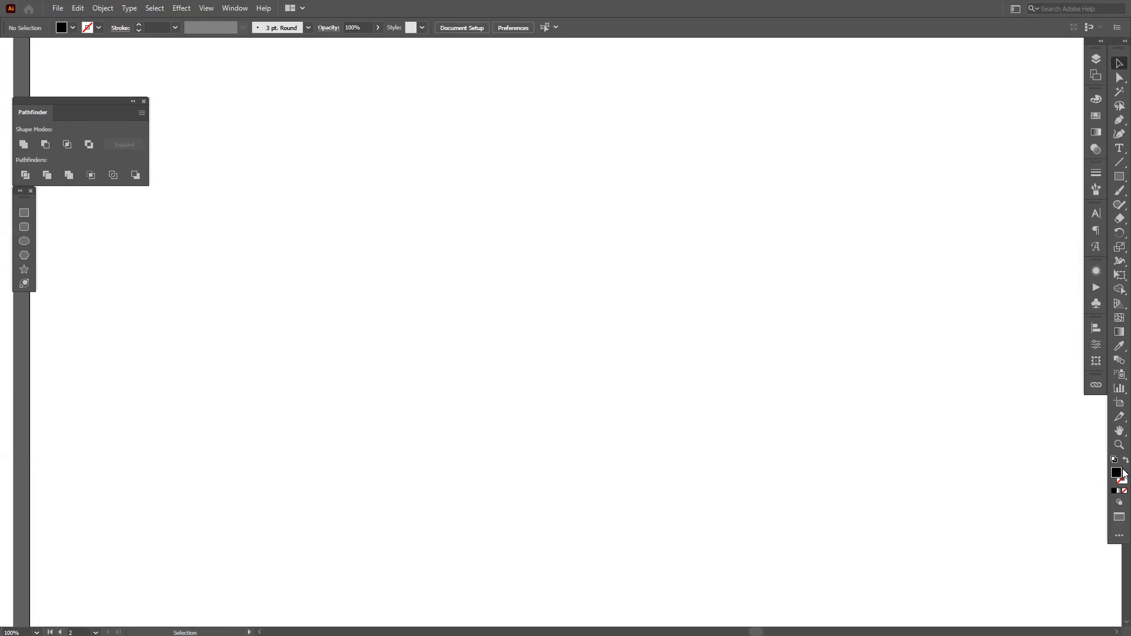
mouse_move(1120, 482)
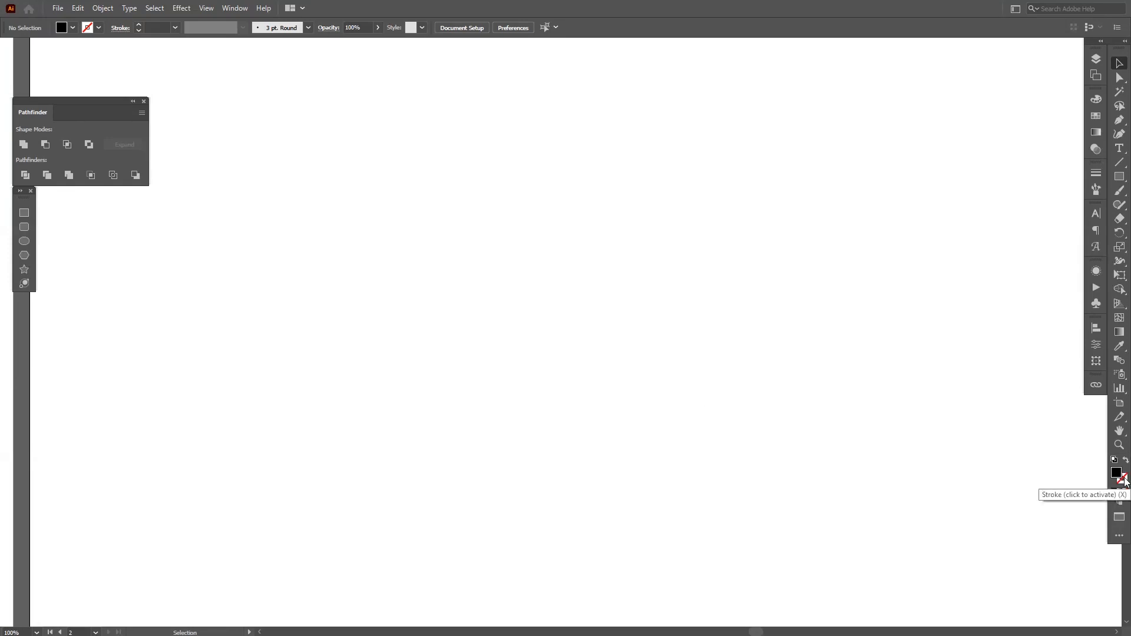
- Swap fill and stroke so new shapes have no fill and a black stroke, showing the Color panel
left_click(1118, 475)
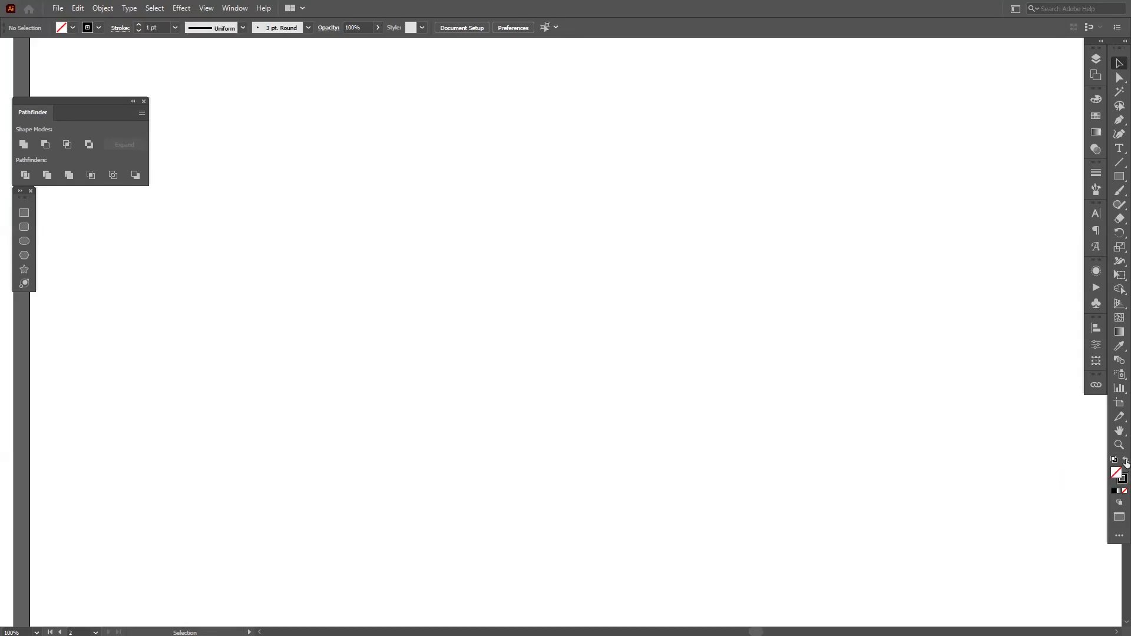
left_click(1120, 474)
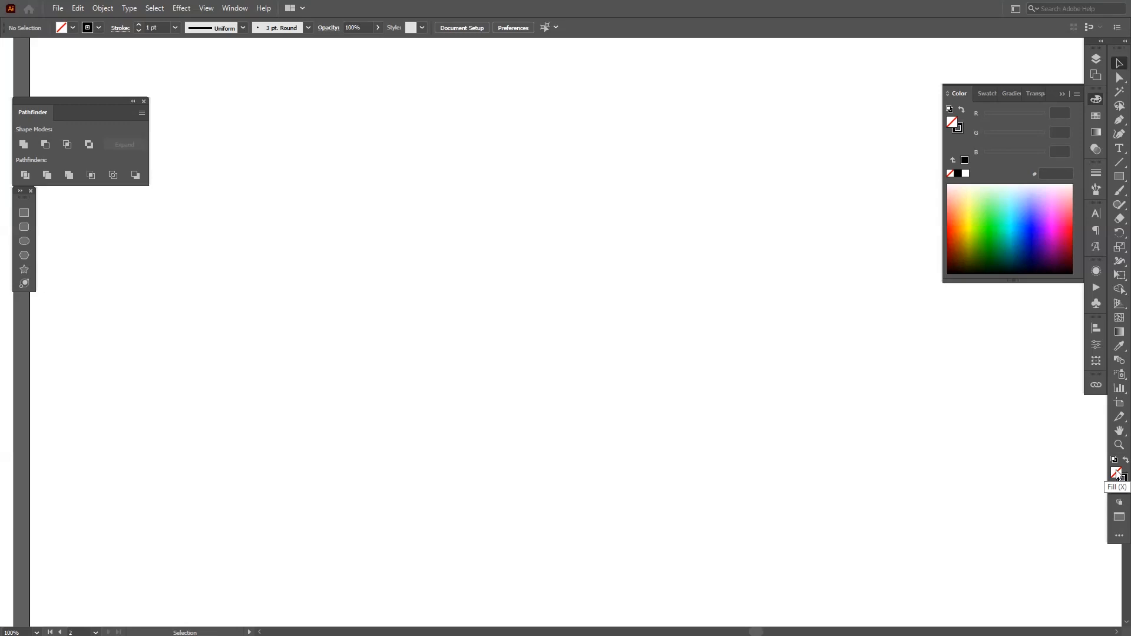
mouse_move(1122, 492)
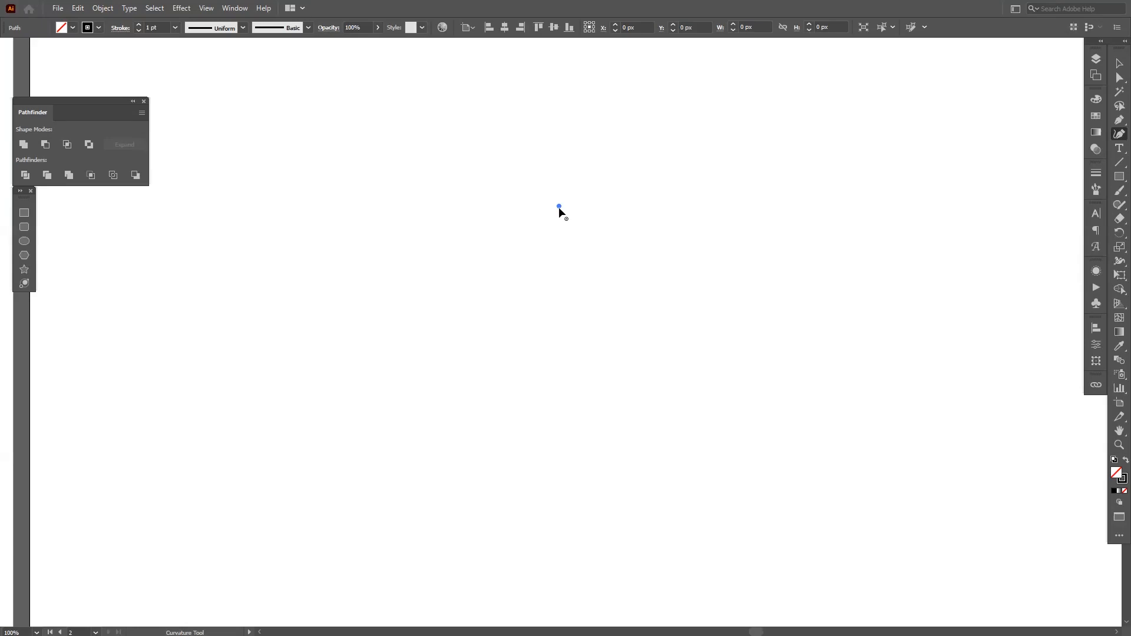
- Finish the half-heart curve with the Curvature Tool and reach the Object menu for Repeat
left_click(1119, 119)
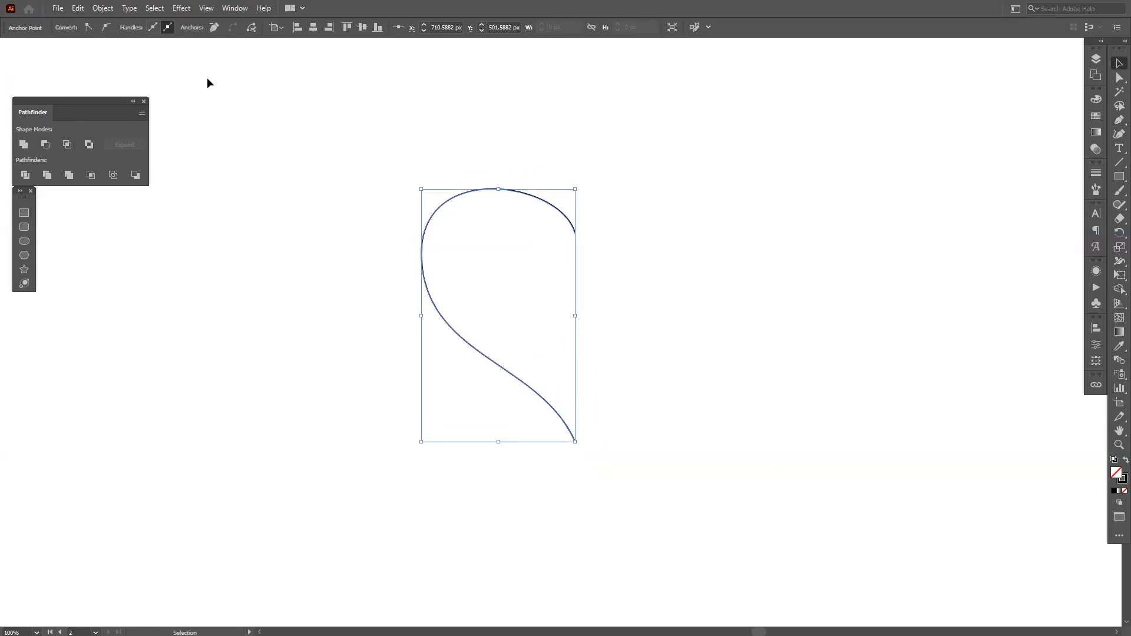
left_click(101, 8)
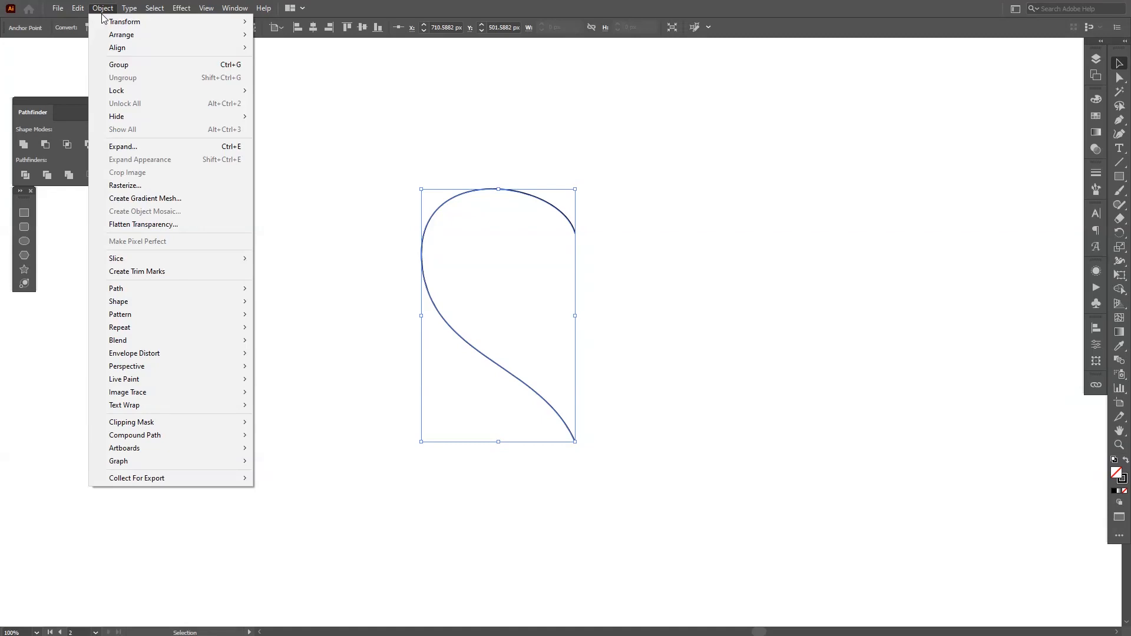
mouse_move(139, 307)
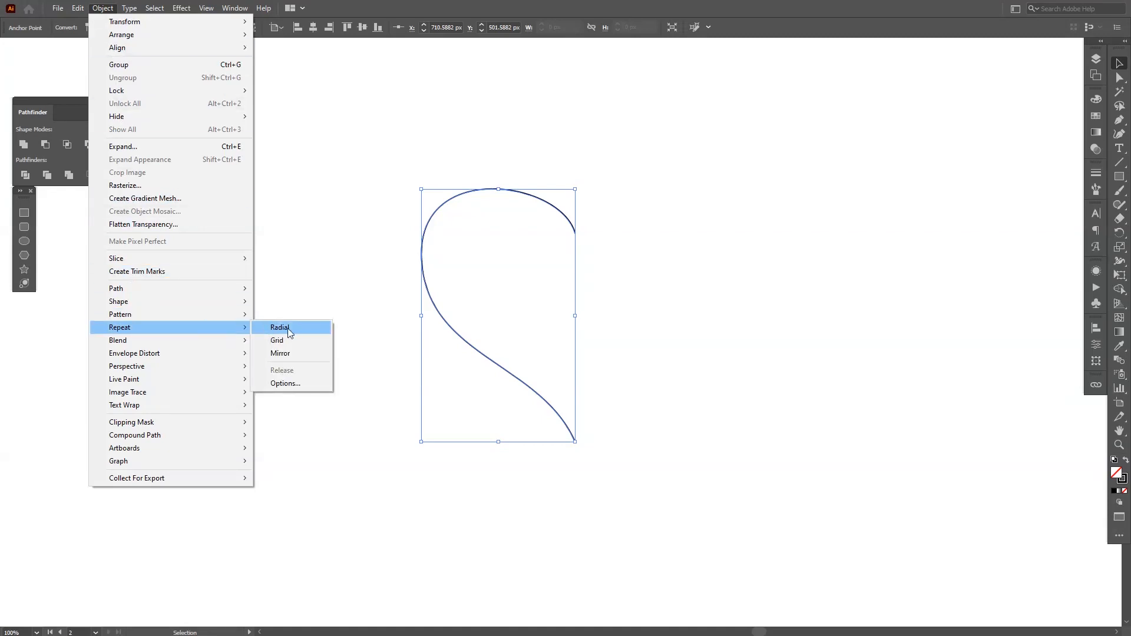
mouse_move(295, 360)
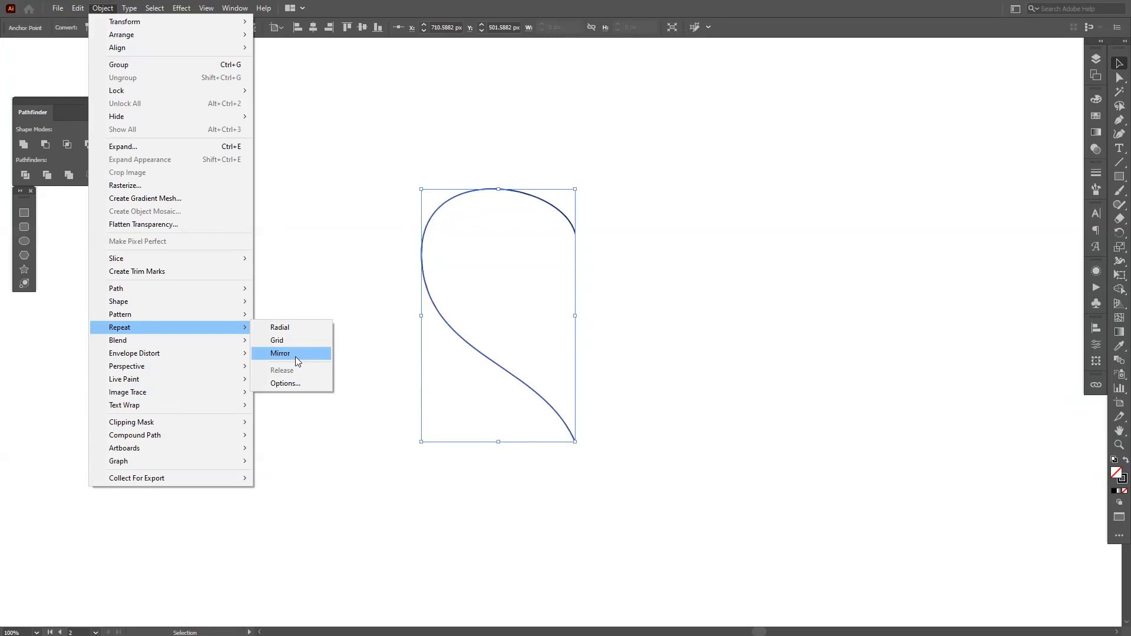
- Mirror the half curve into a full heart and reshape the left lobe's anchor handles
left_click(280, 354)
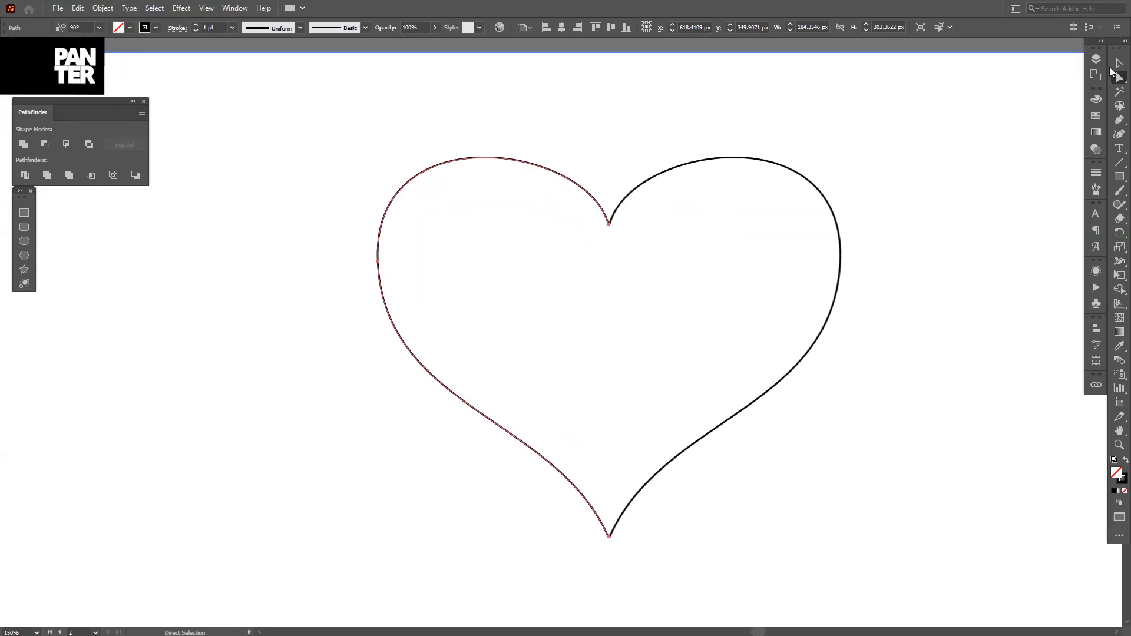
mouse_move(386, 257)
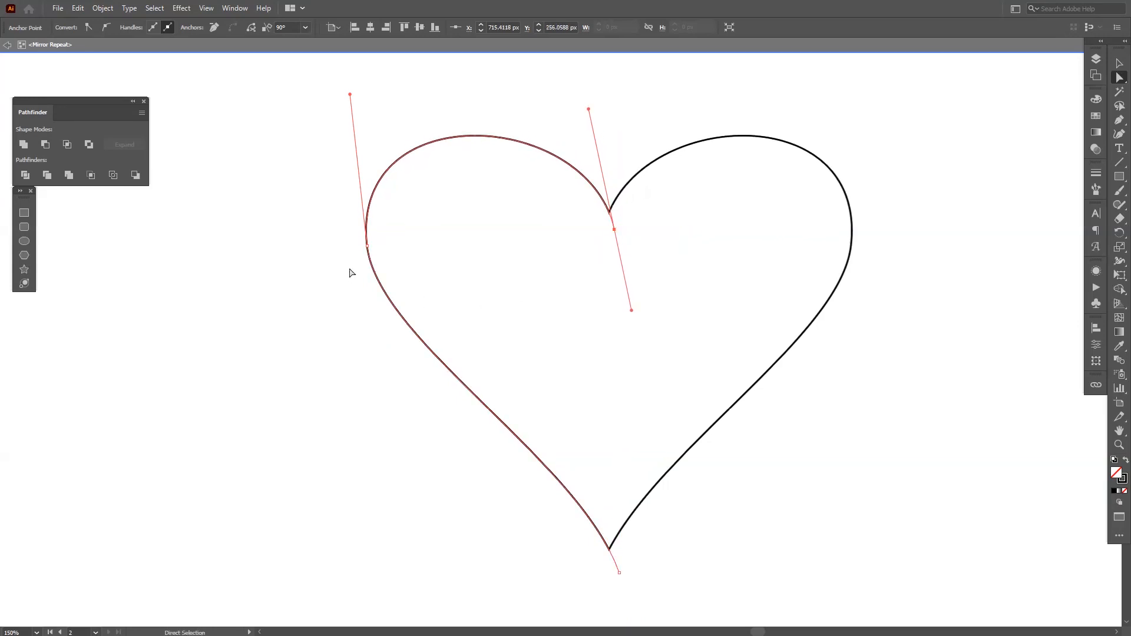
left_click(353, 319)
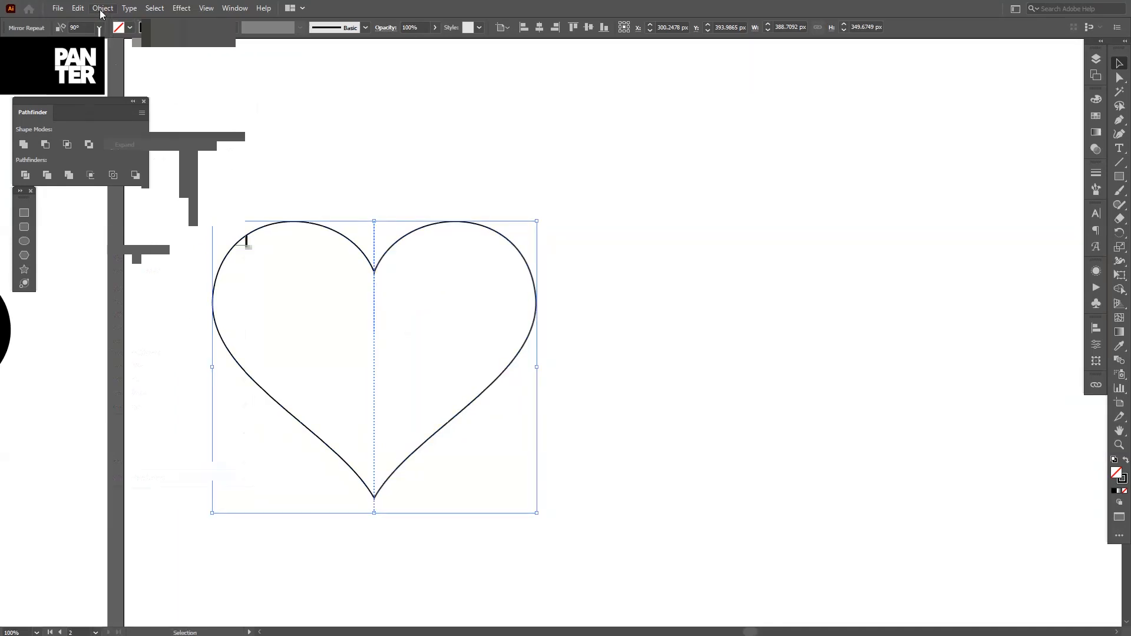
- Release the mirror repeat via Object > Repeat so only the plain half-heart path remains
left_click(102, 8)
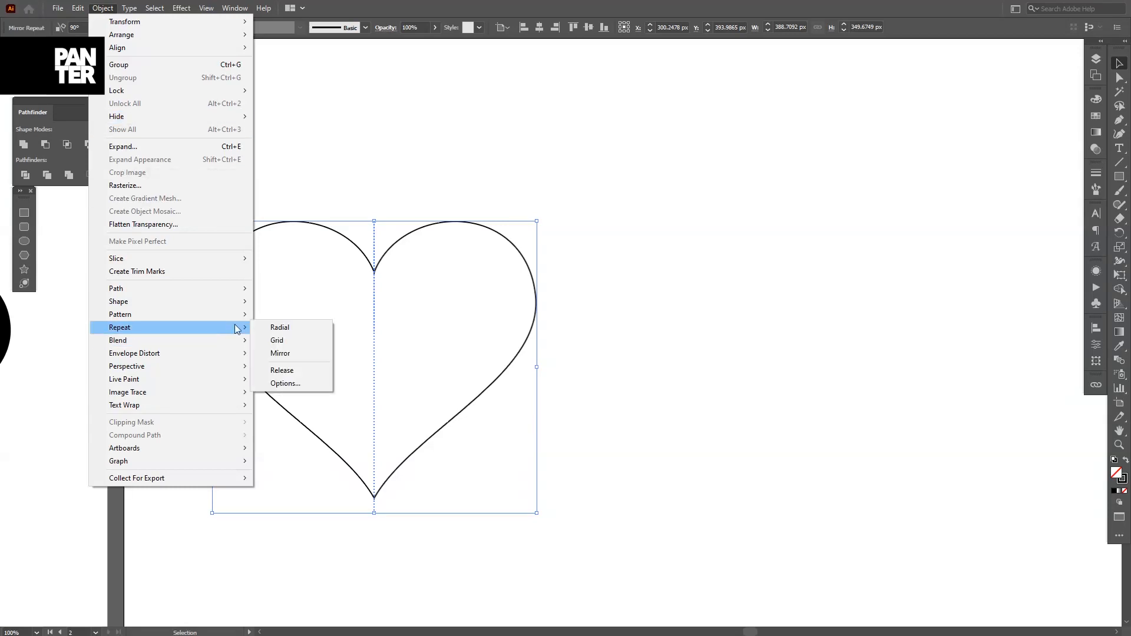
mouse_move(309, 374)
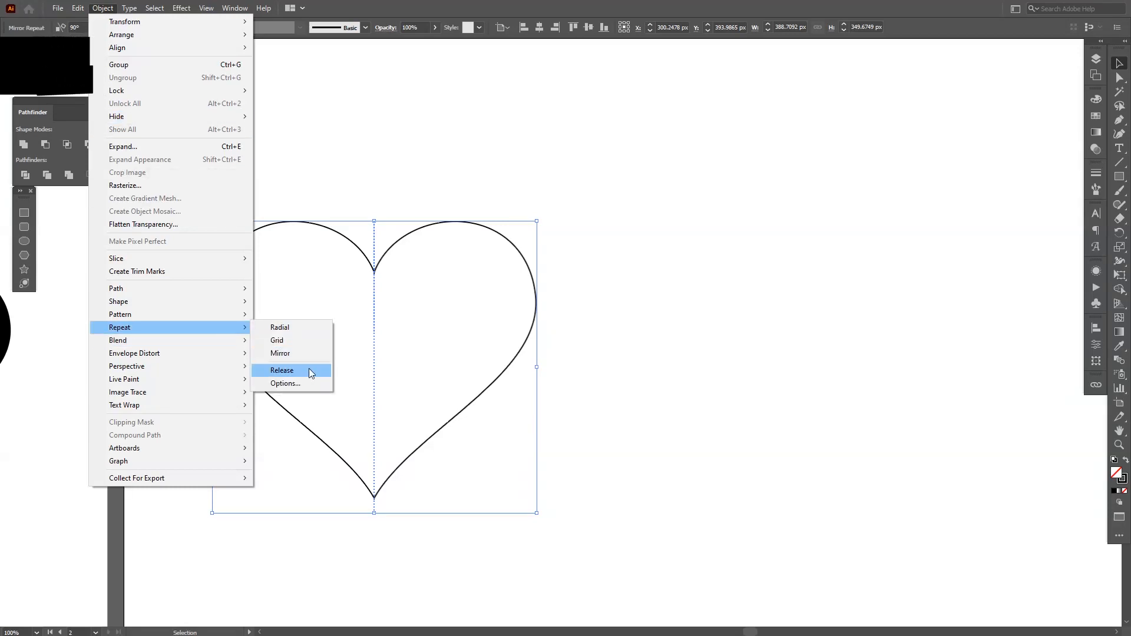
left_click(282, 370)
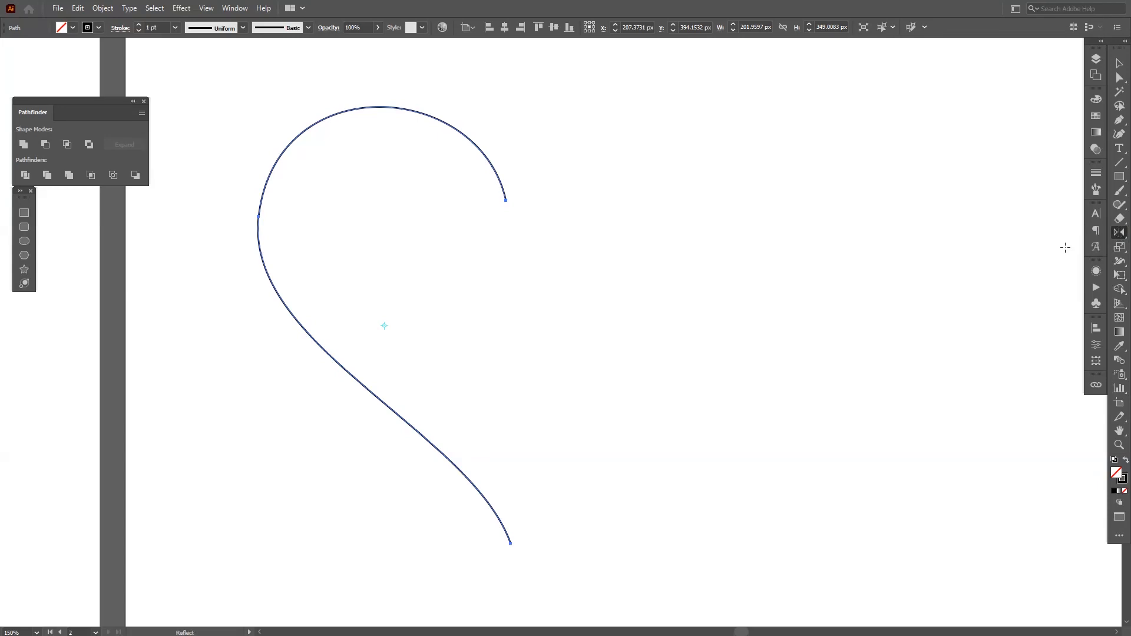
mouse_move(475, 174)
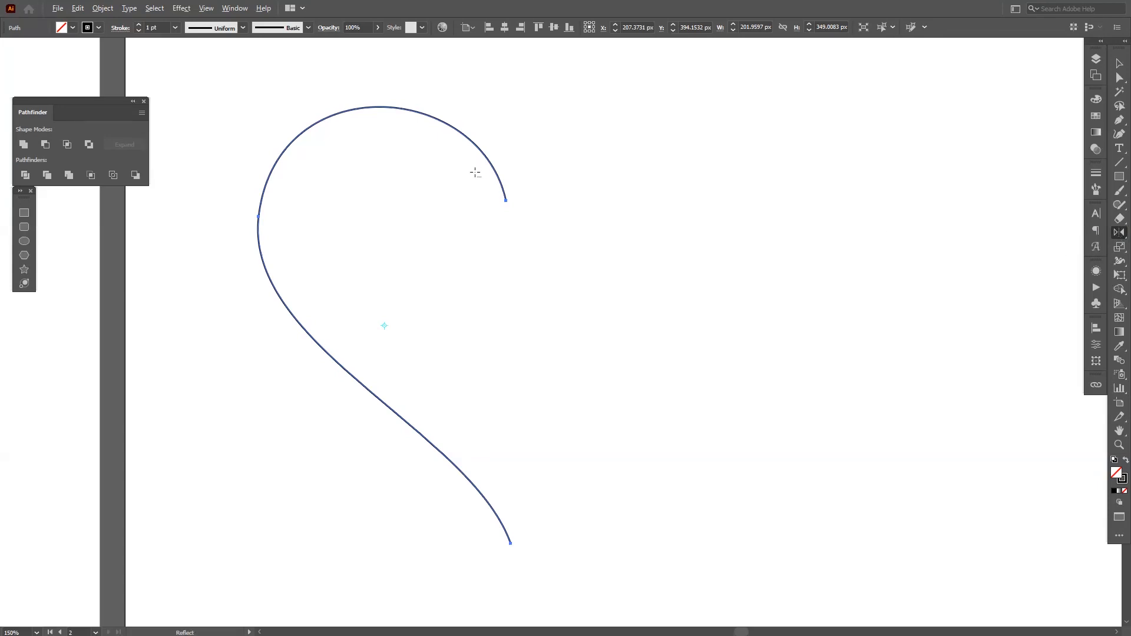
mouse_move(505, 200)
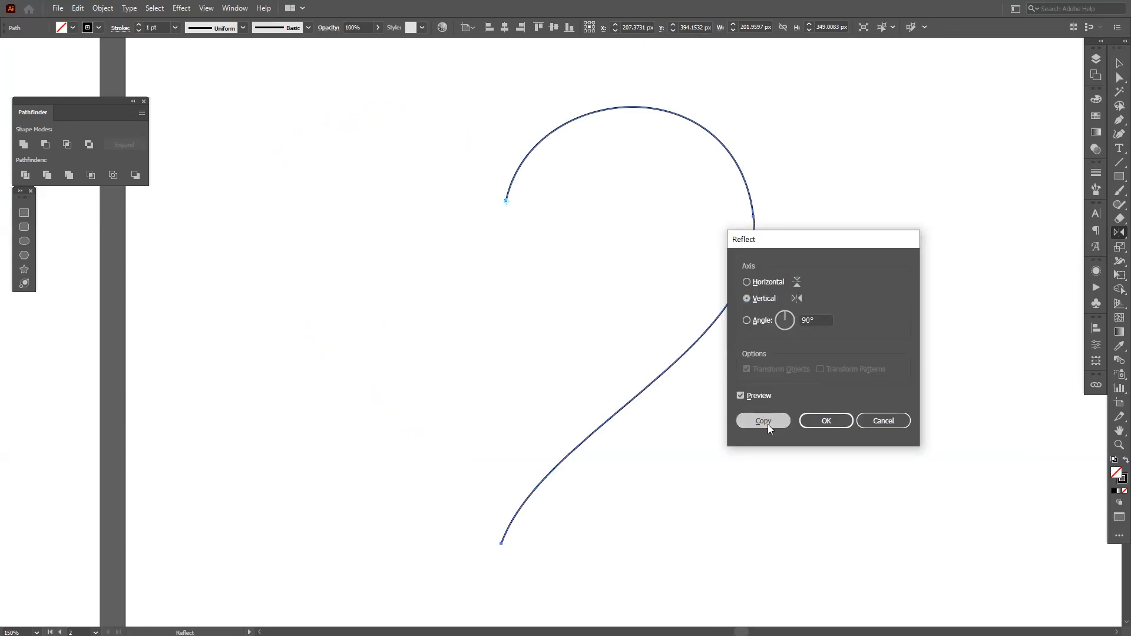
- Copy a vertically reflected half to complete the heart and pick the Shape Builder Tool
left_click(762, 420)
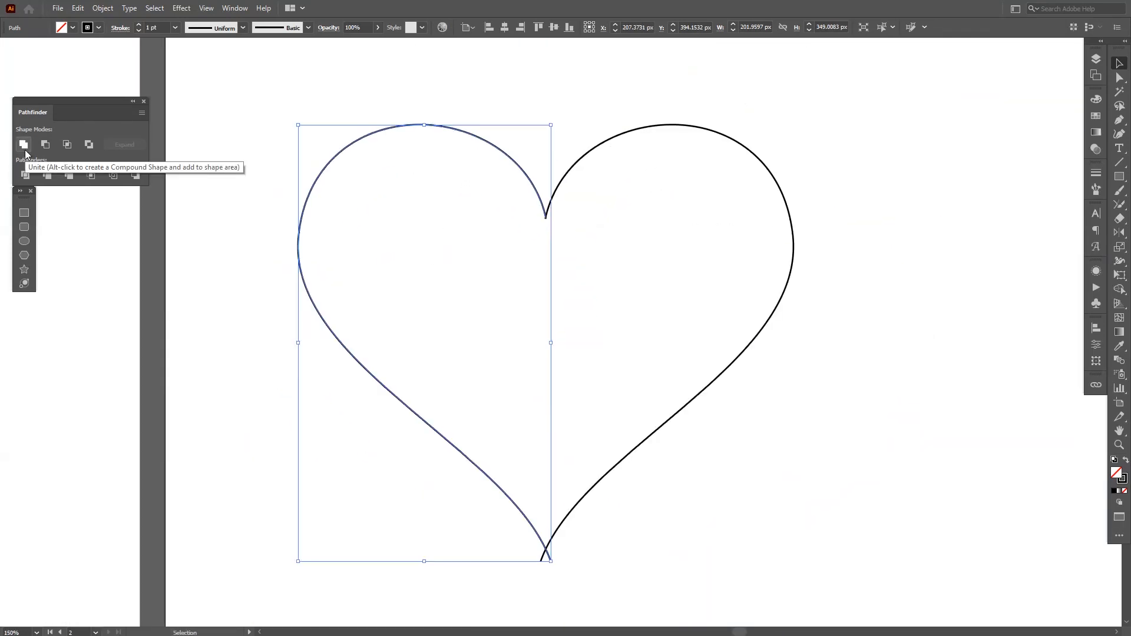
mouse_move(592, 92)
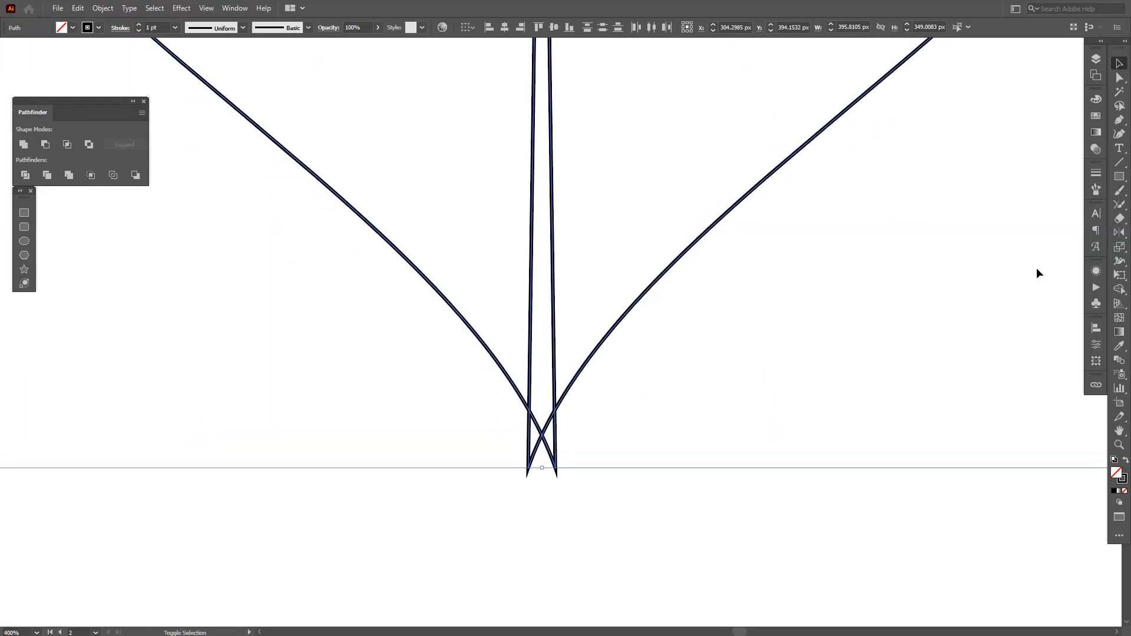
left_click(1121, 289)
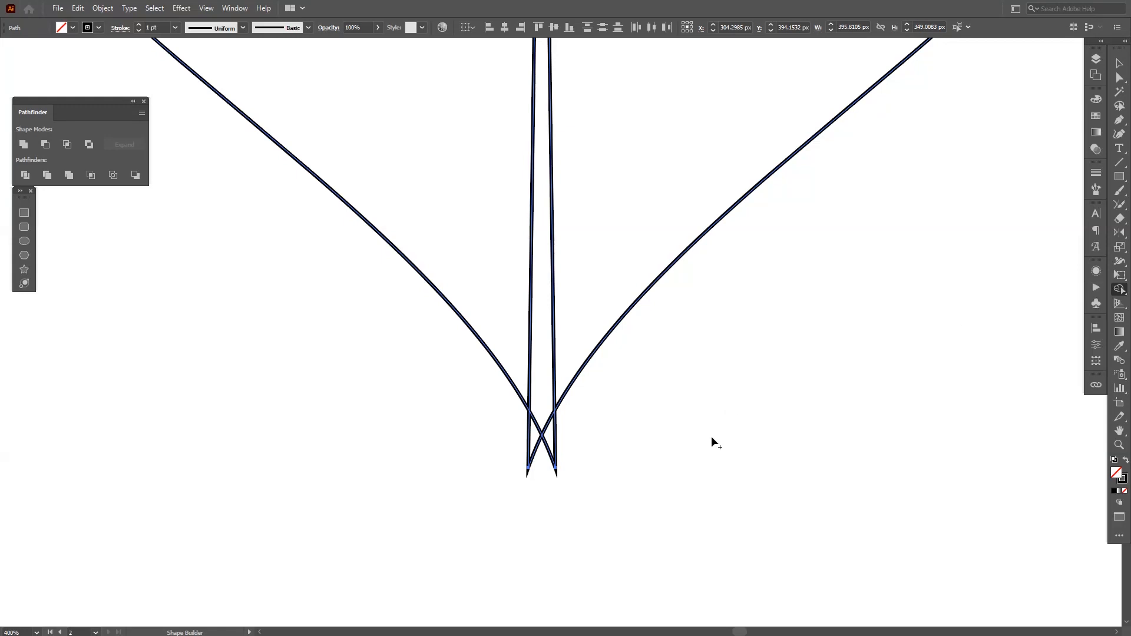
mouse_move(690, 477)
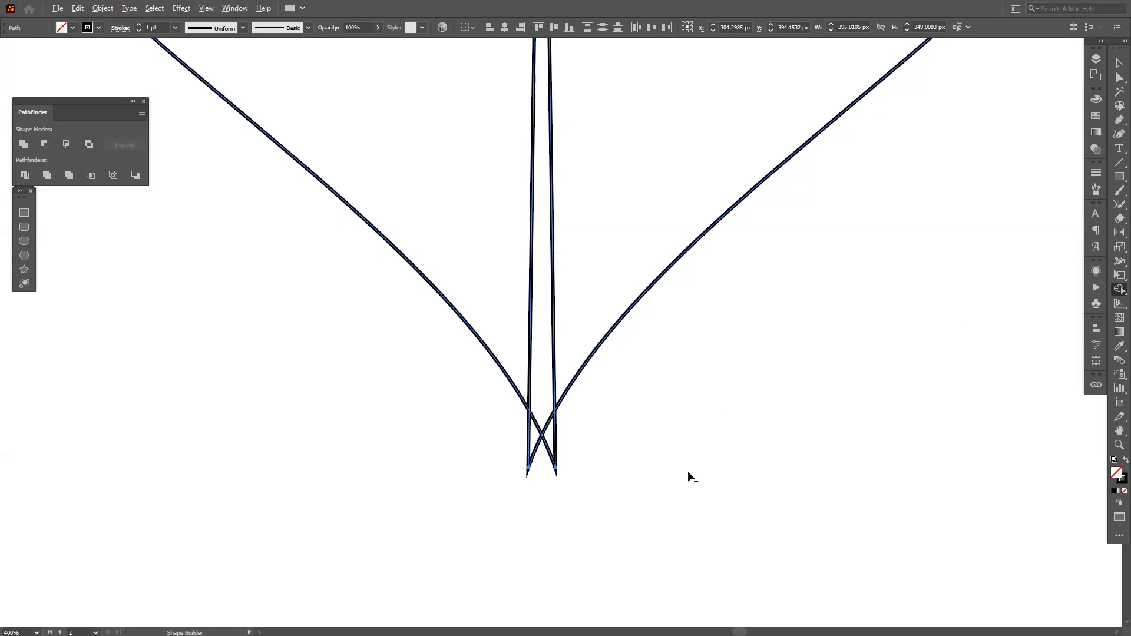
mouse_move(603, 502)
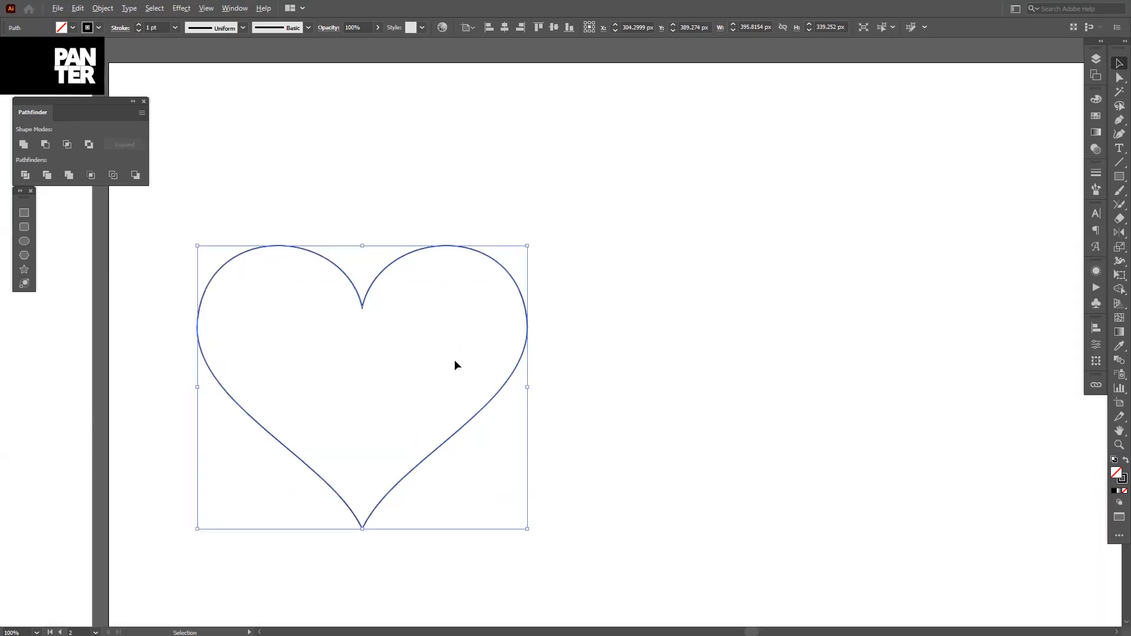
mouse_move(493, 405)
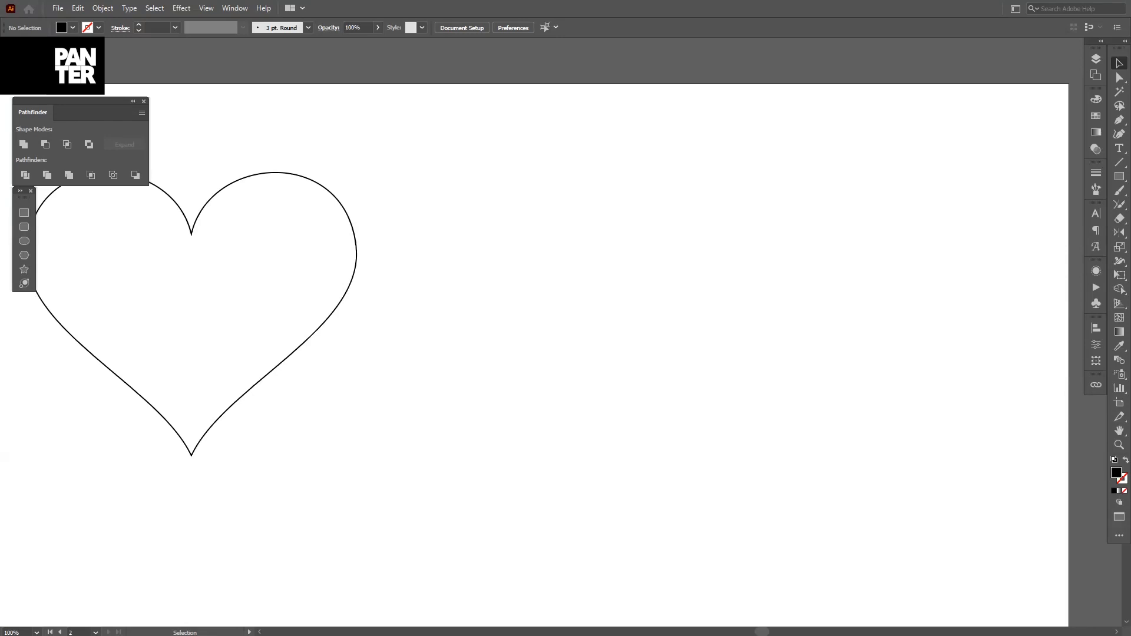
- Choose the Rectangle Tool from the shape flyout to draw the black and white stripe pair
left_click(1122, 175)
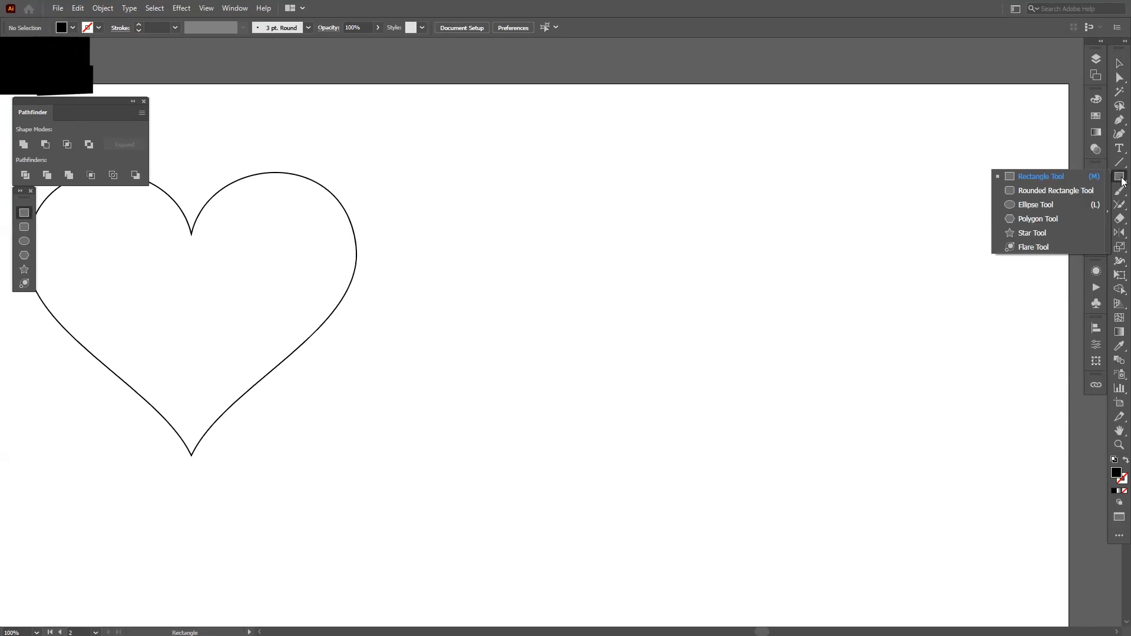
left_click(1039, 175)
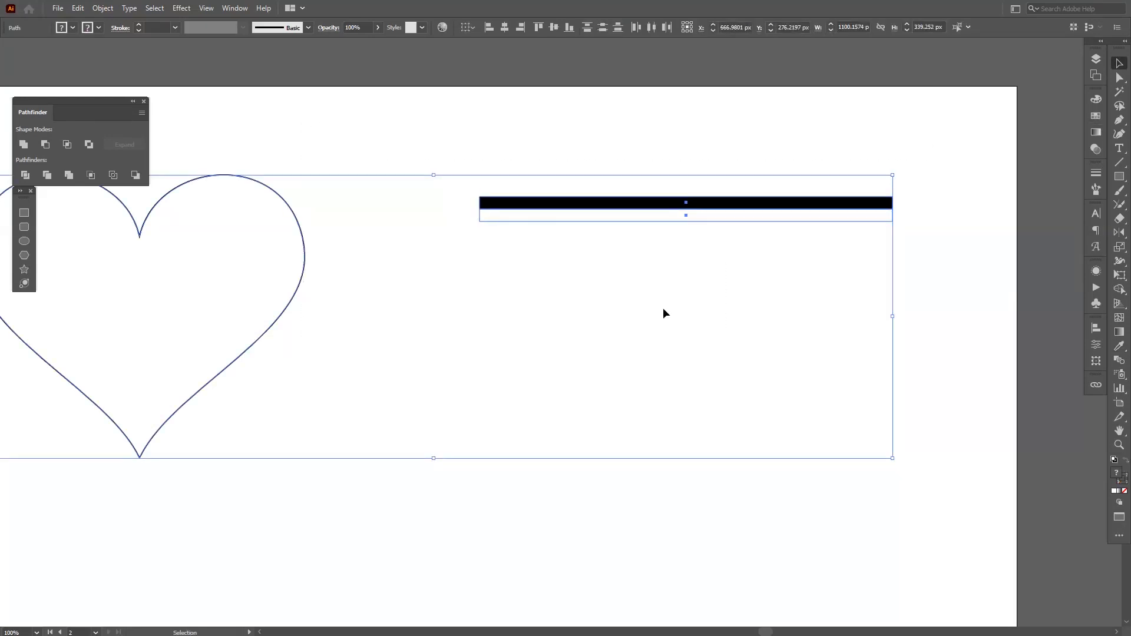
- Select the black-and-white stripe pair to duplicate it into a striped block
left_click(581, 207)
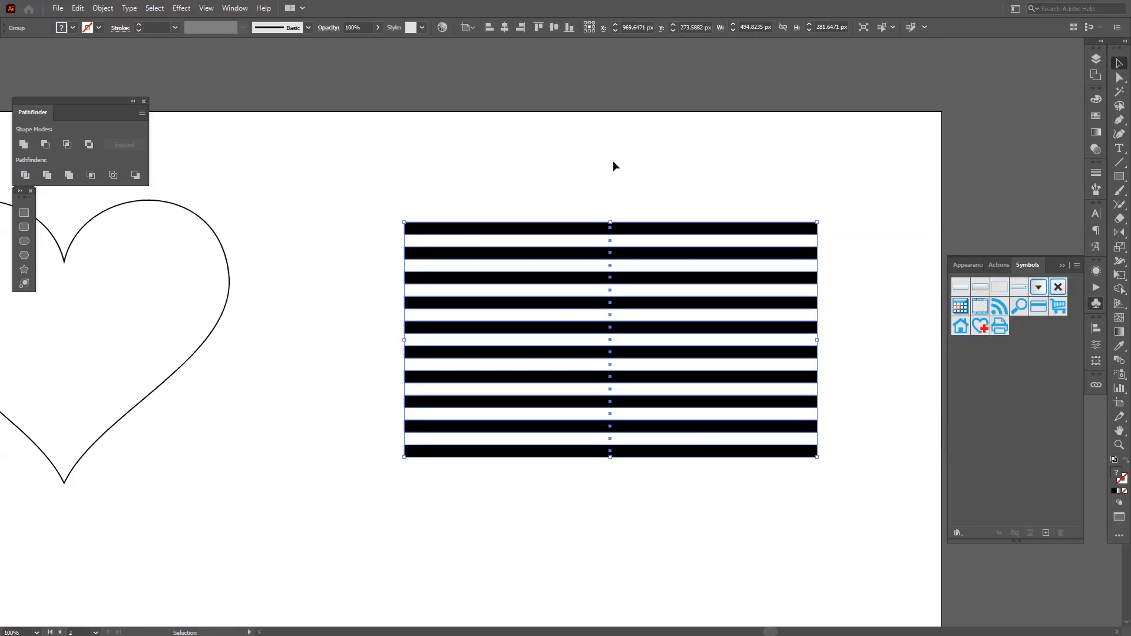
- Show the Symbols panel from the Window menu and save the striped group as a new symbol
left_click(235, 8)
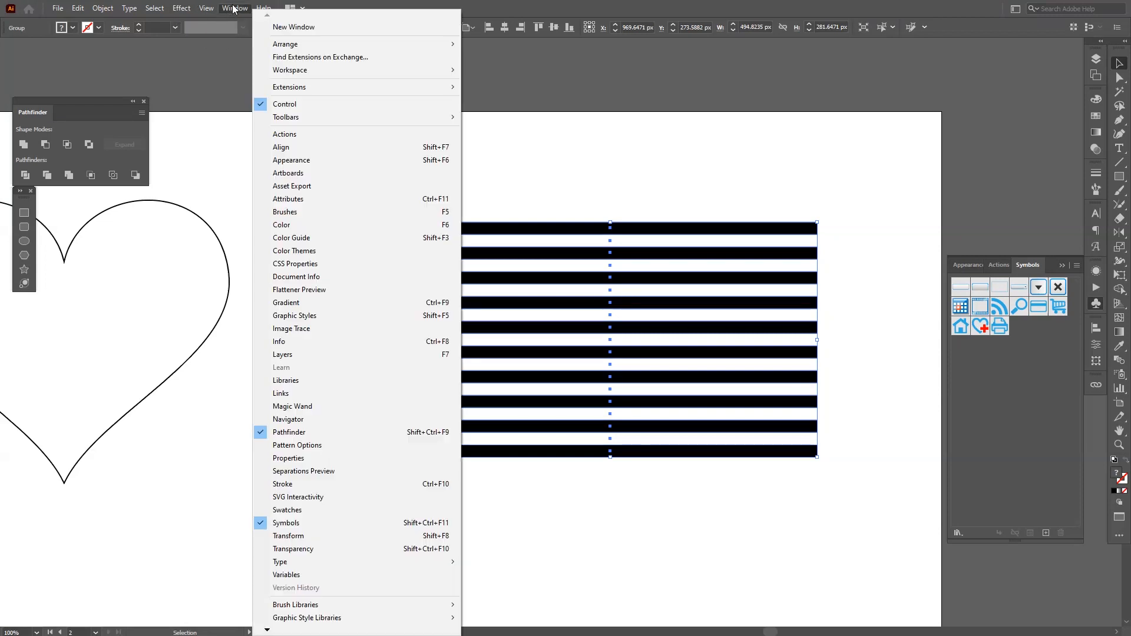
mouse_move(288, 510)
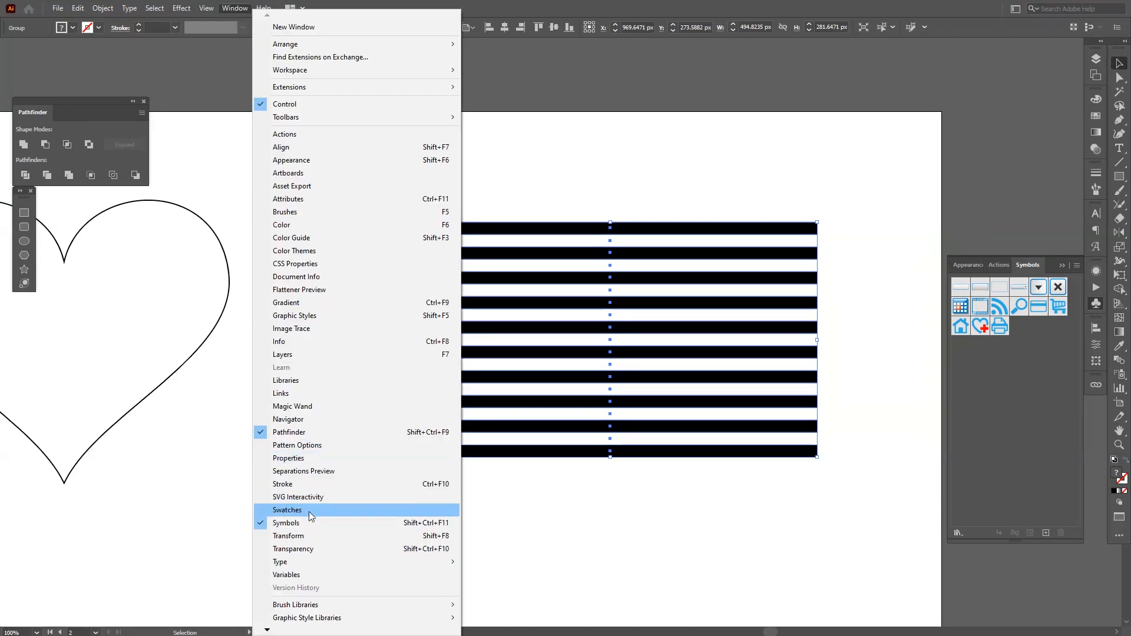
left_click(287, 510)
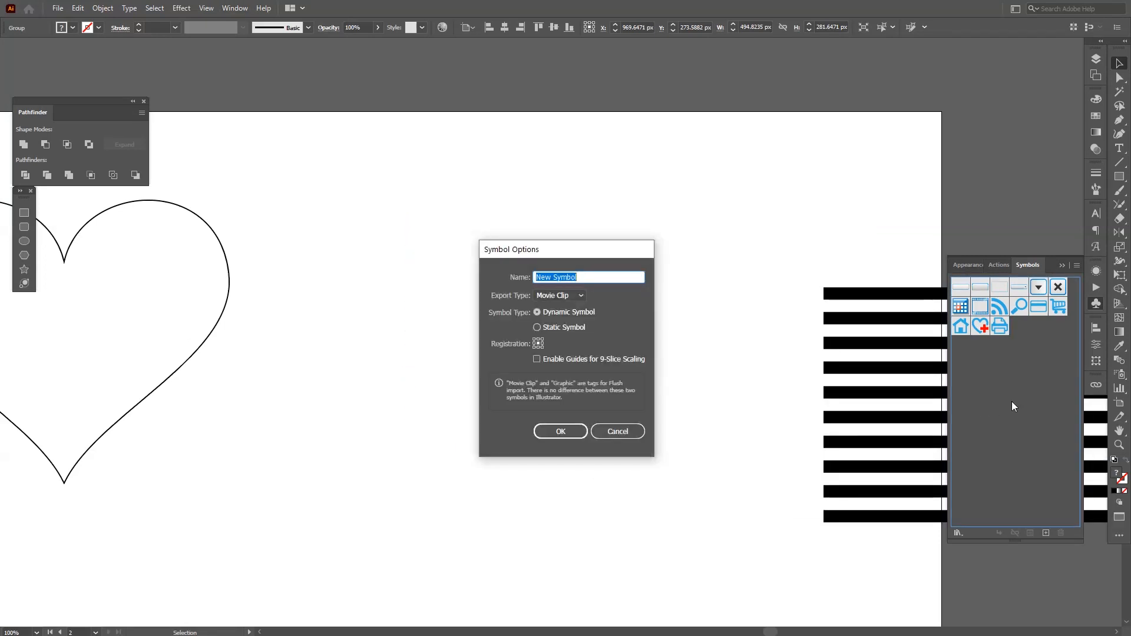
mouse_move(431, 262)
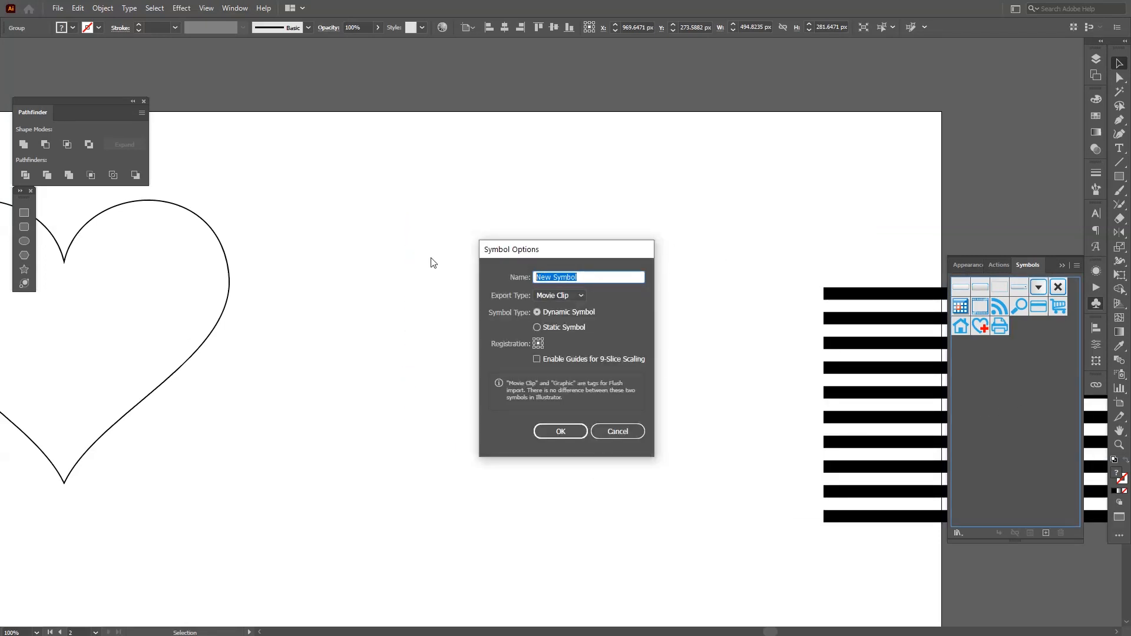
left_click(561, 431)
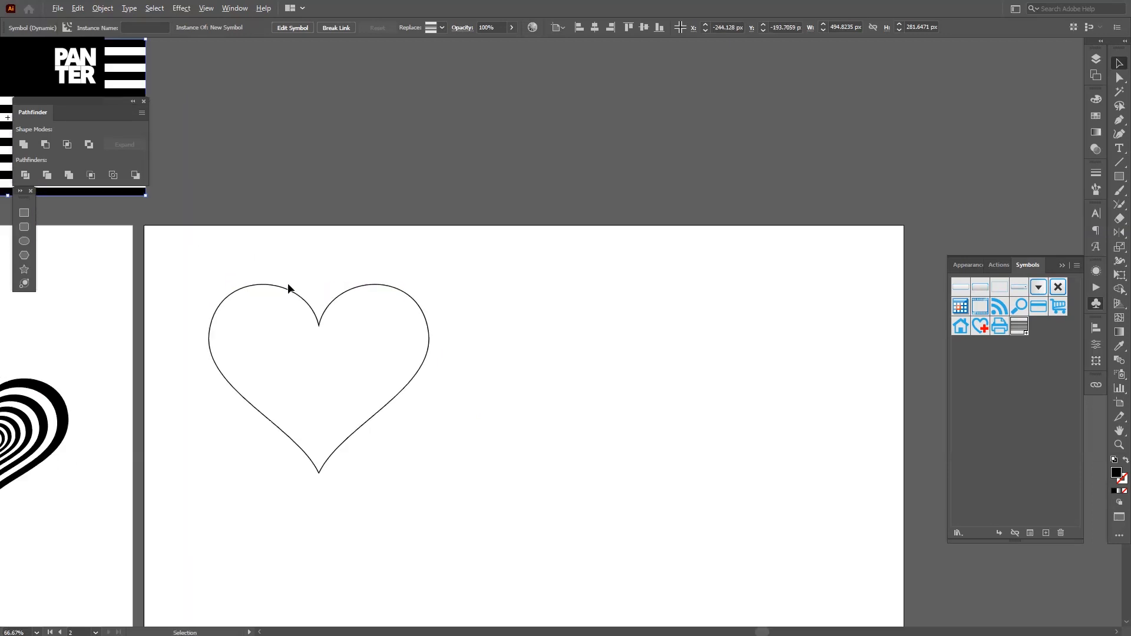
- Select the plain heart outline on its own artboard as the tunnel shape
left_click(335, 28)
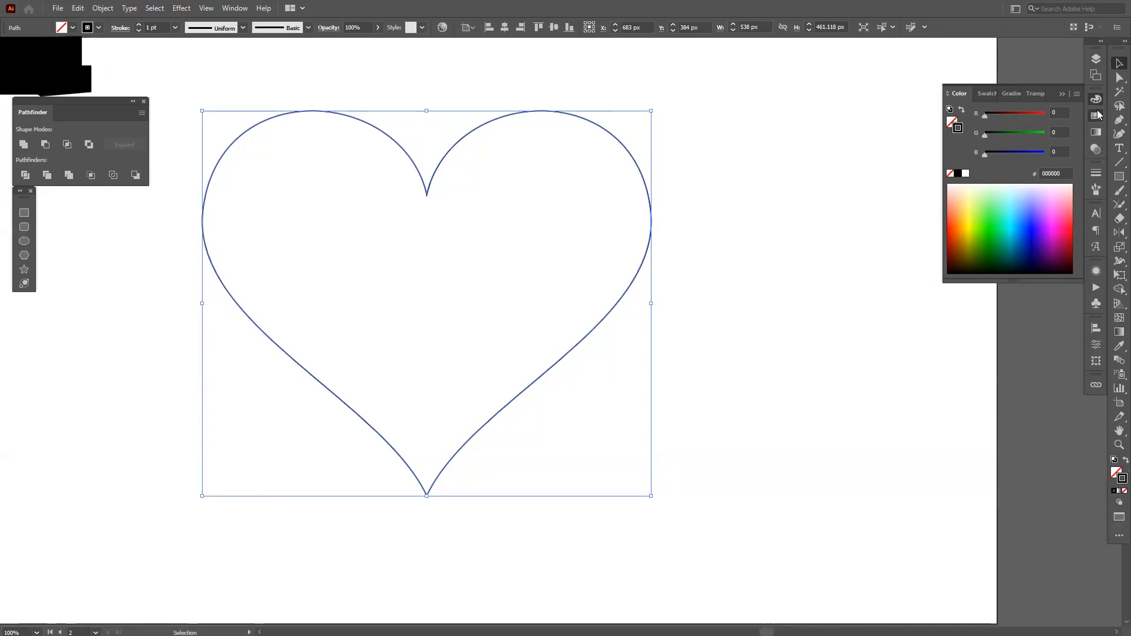
- Give the heart a white outline and start a 3D Extrude & Bevel effect on it
left_click(983, 93)
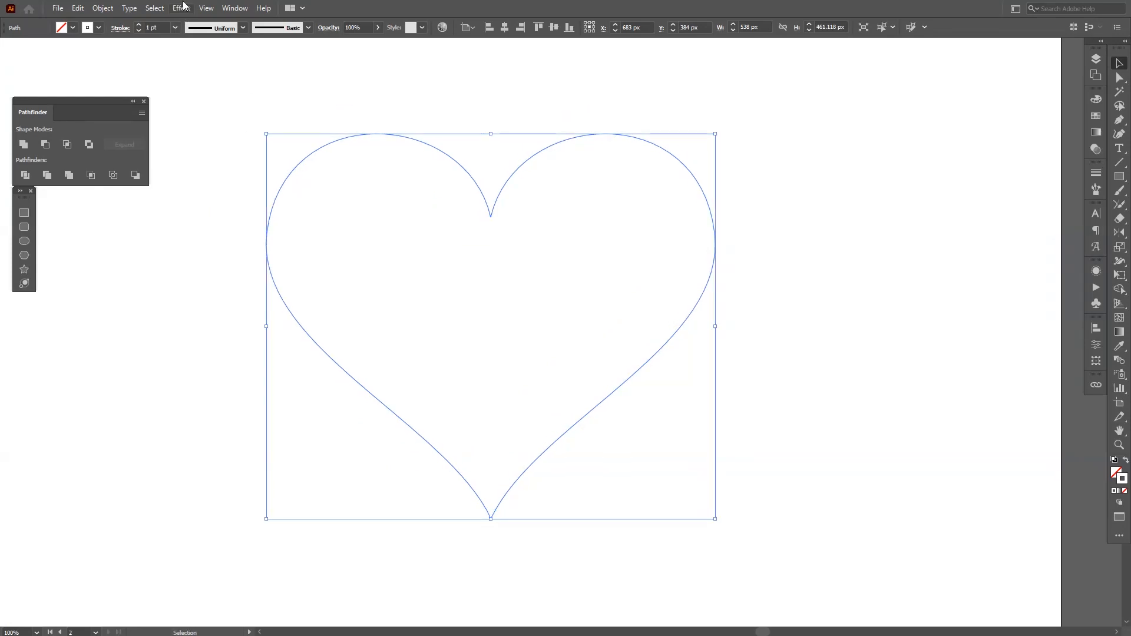
left_click(181, 9)
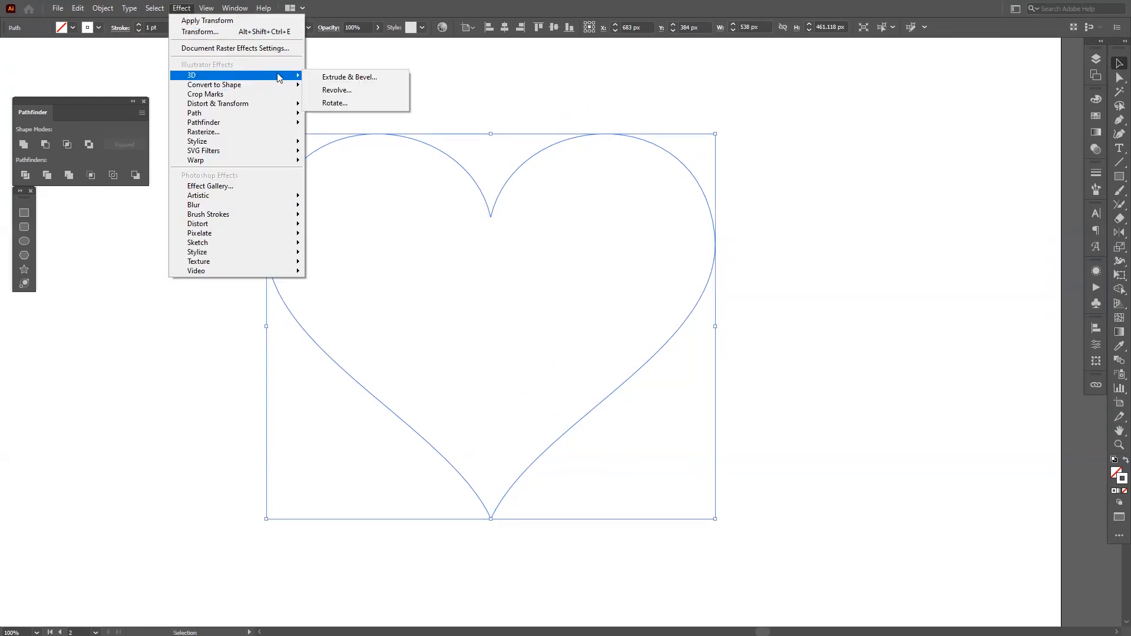
left_click(349, 76)
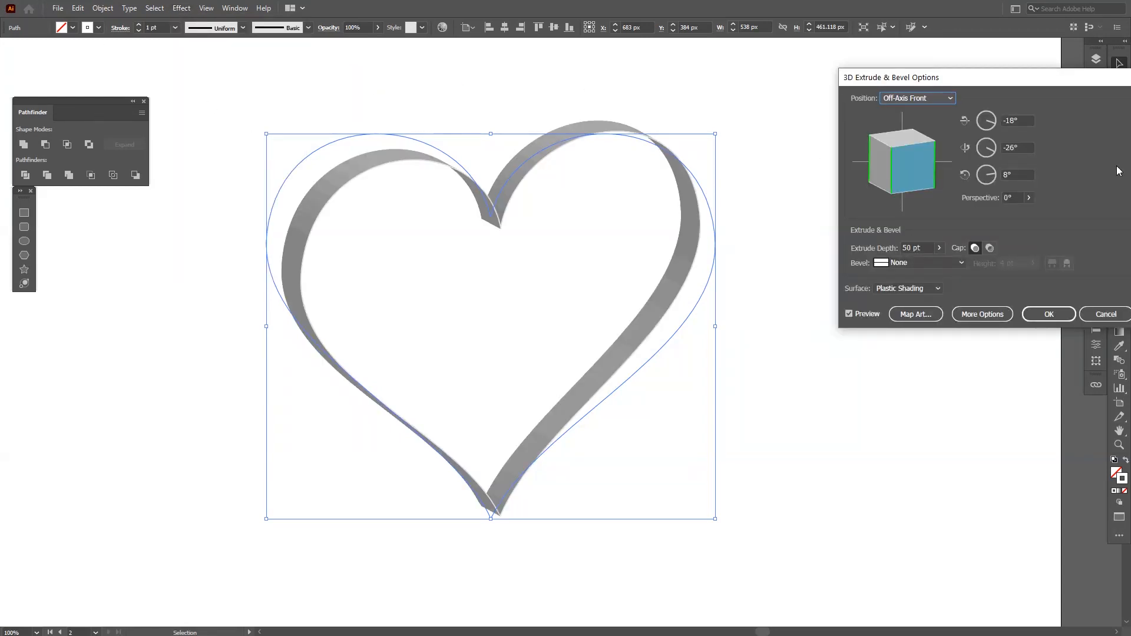
- Set the extrusion's position preset to Front with 160° perspective and 469 pt depth, previewing a tunnel
left_click(916, 98)
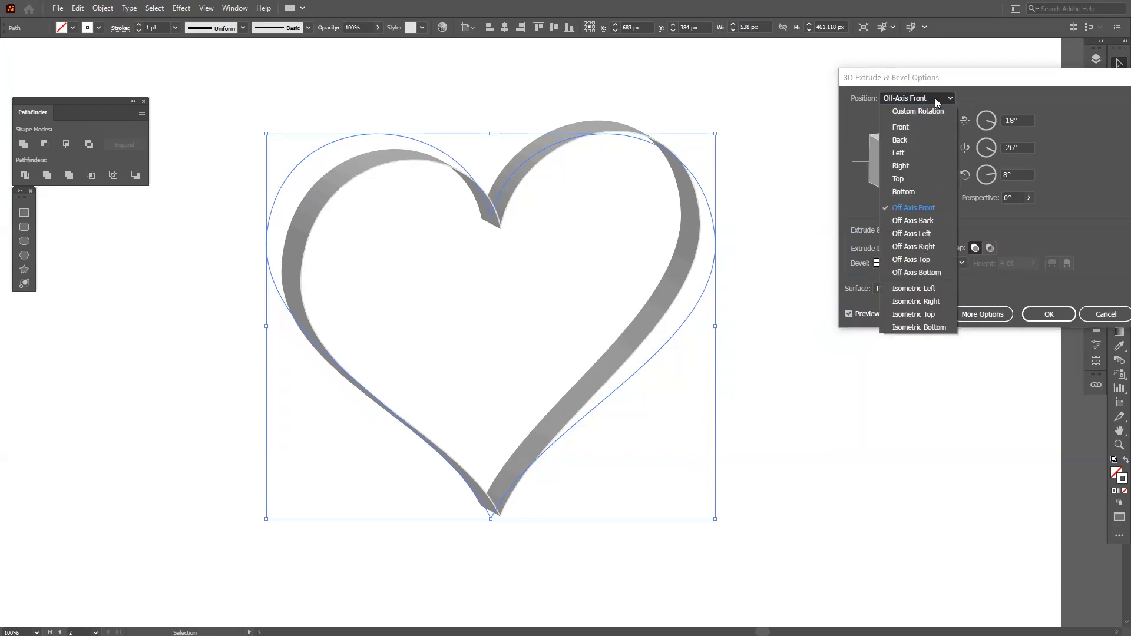
left_click(899, 178)
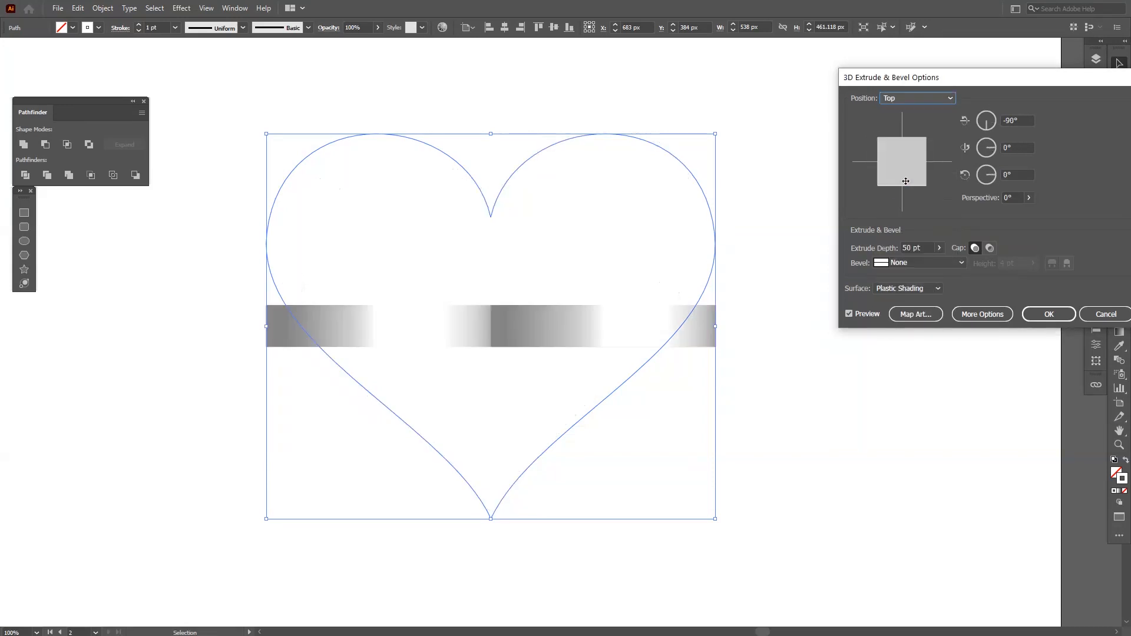
mouse_move(951, 259)
type("120")
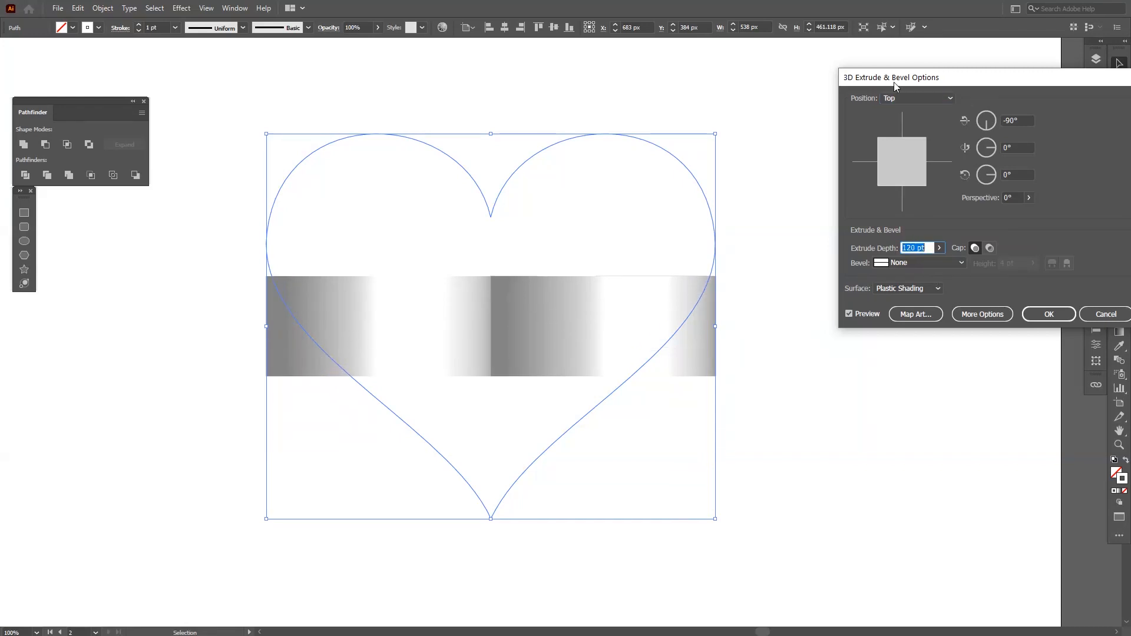
left_click(917, 97)
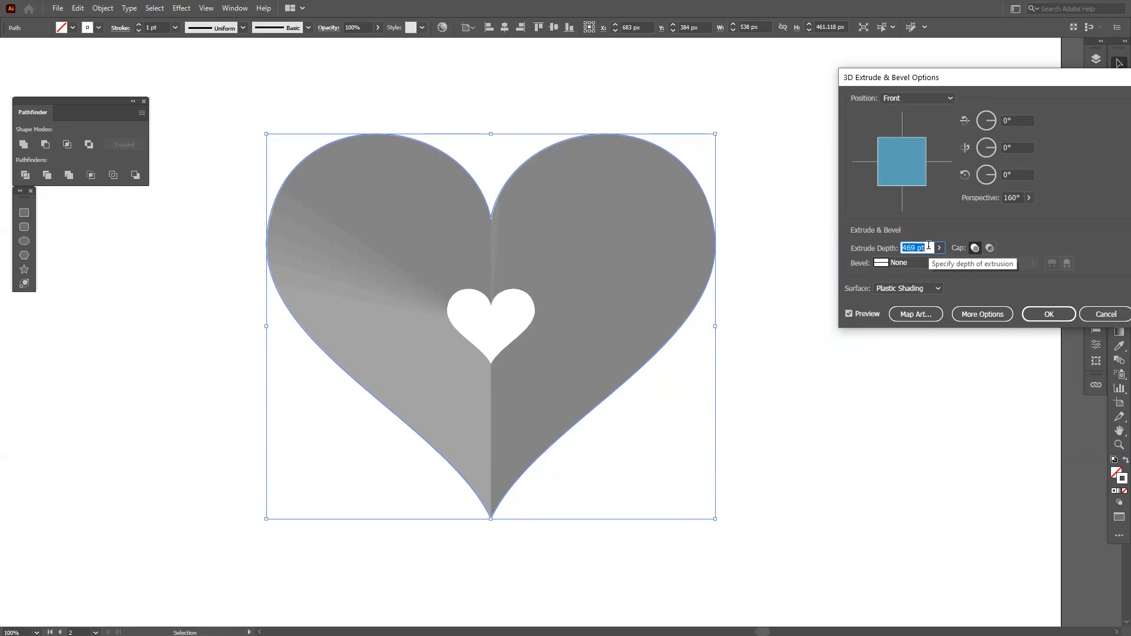
mouse_move(934, 159)
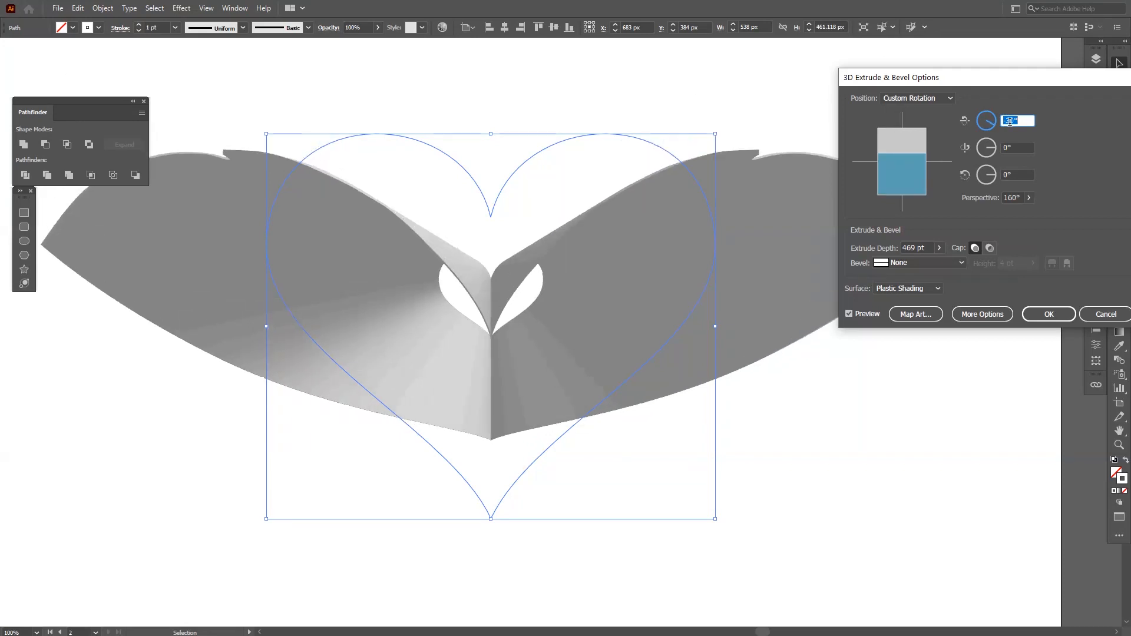
- Reset rotation to 0°, set perspective 120° and extrude depth 1670 pt, then go to Map Art
type("38")
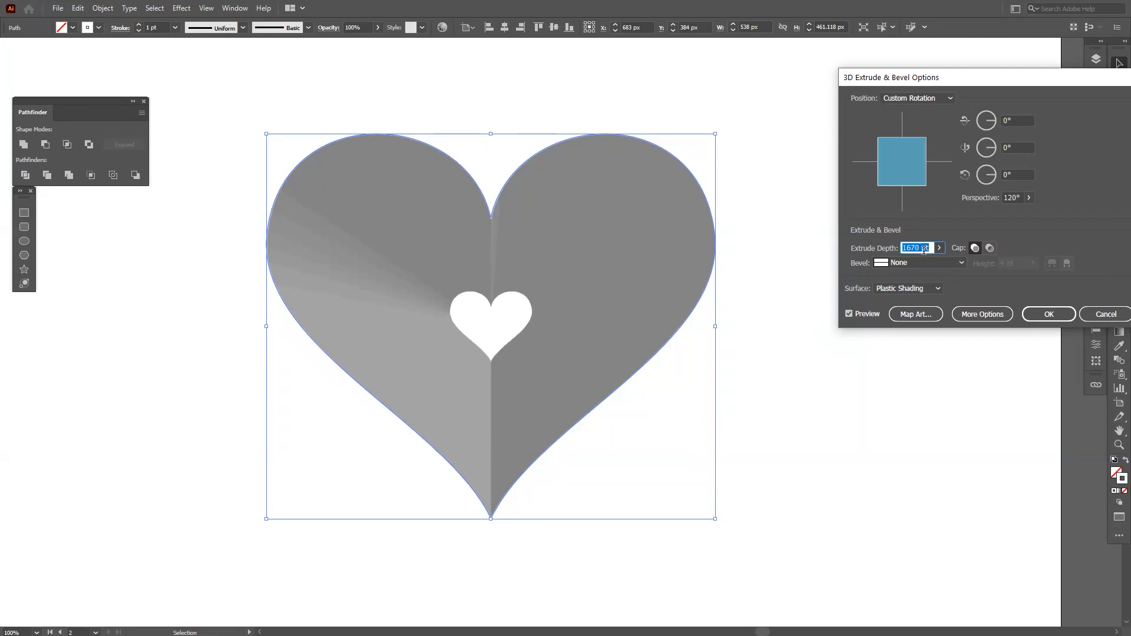
mouse_move(1056, 235)
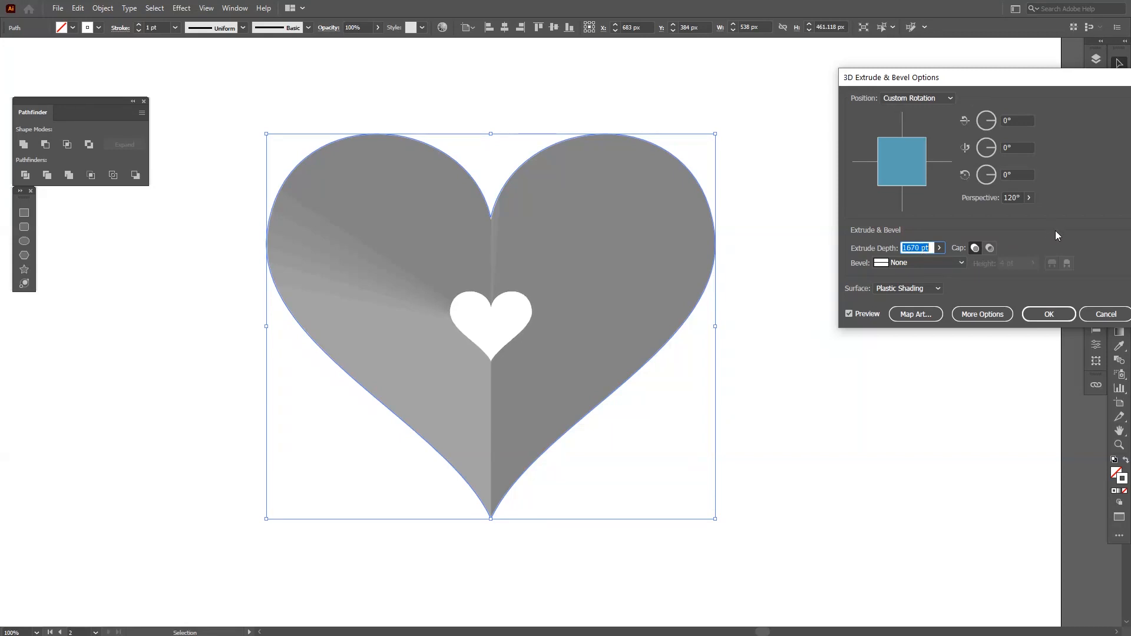
left_click(914, 313)
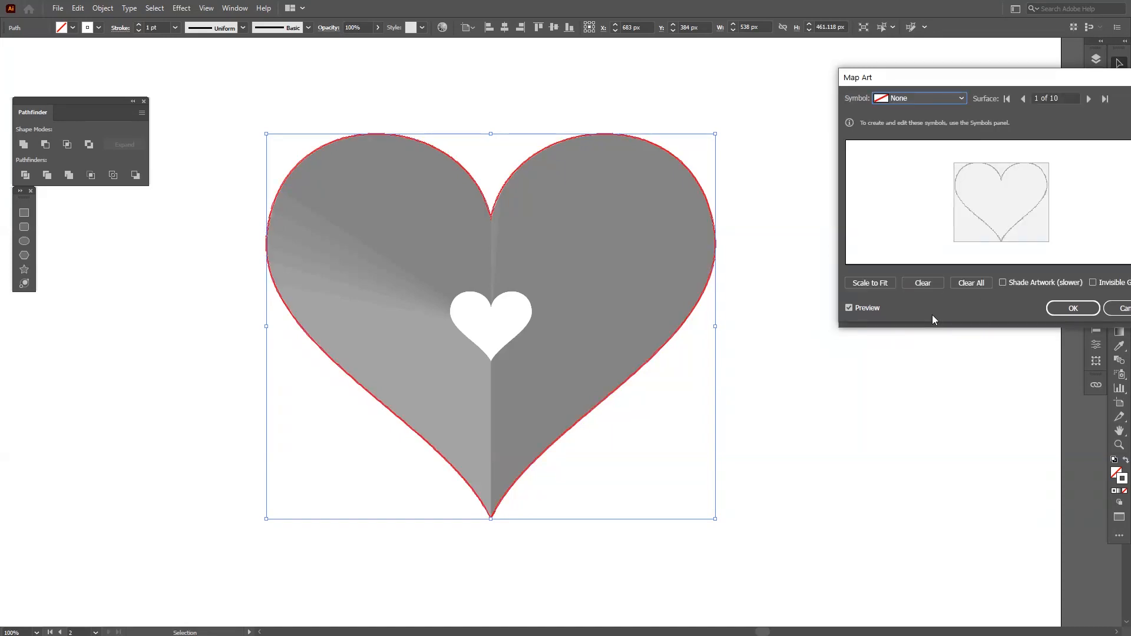
mouse_move(995, 220)
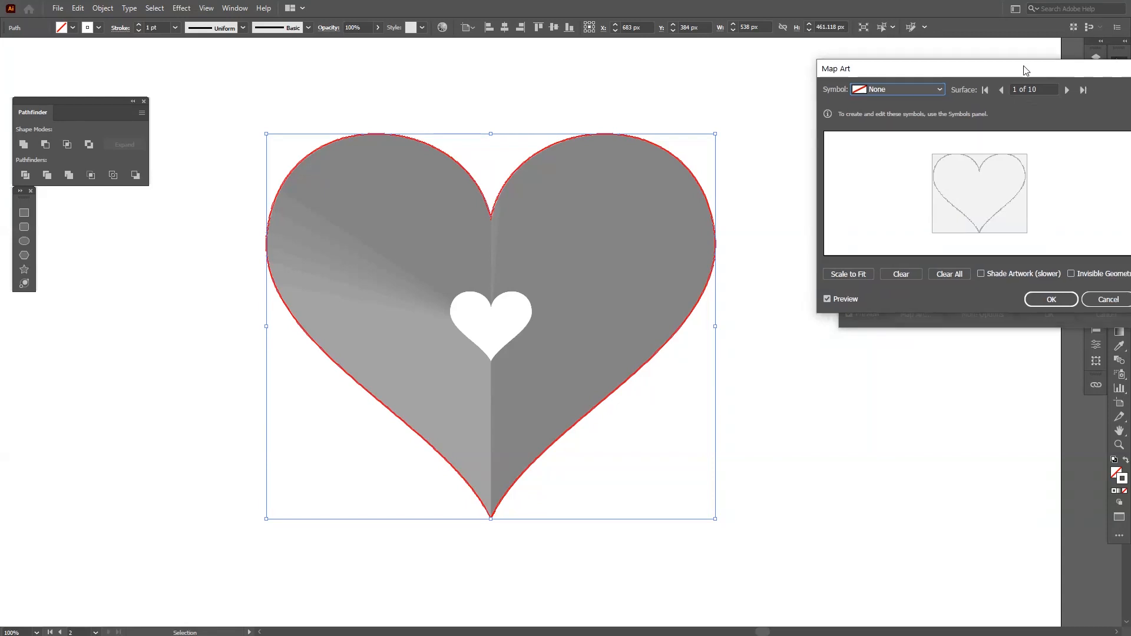
- Toggle shaded geometry, test the striped symbol on an inner surface, then clear it from surface 3
left_click(1037, 256)
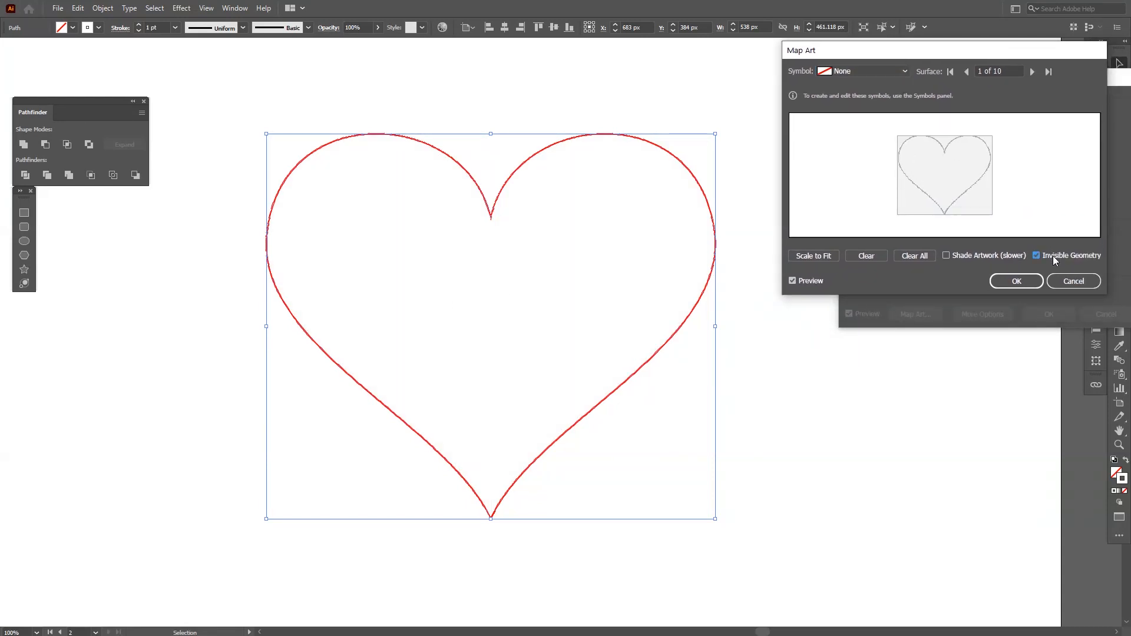
left_click(1037, 256)
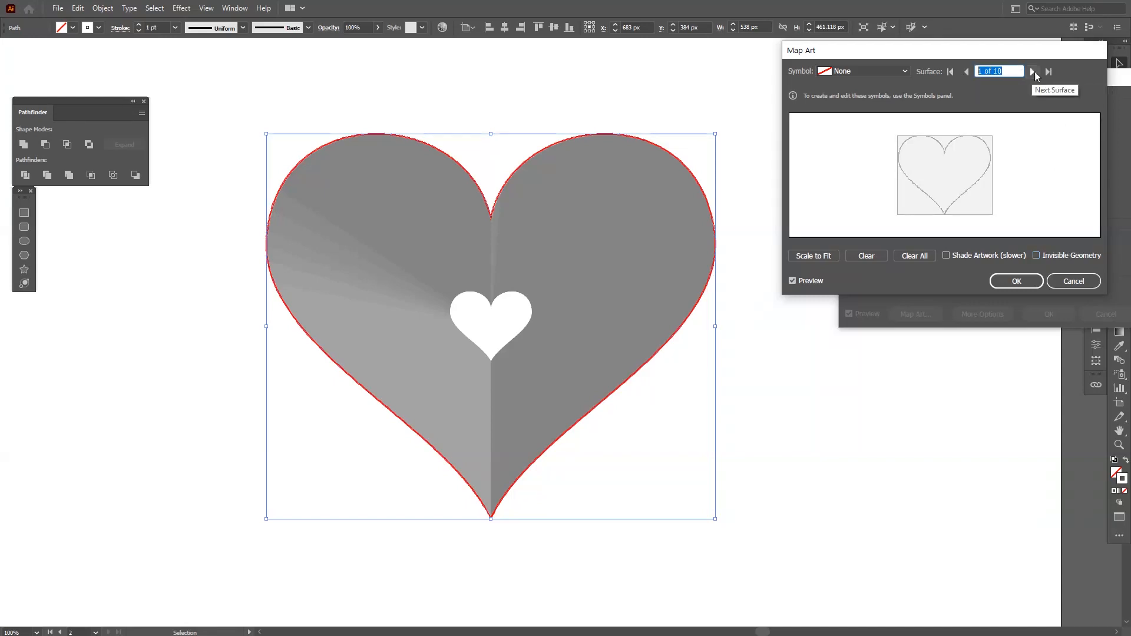
left_click(1032, 72)
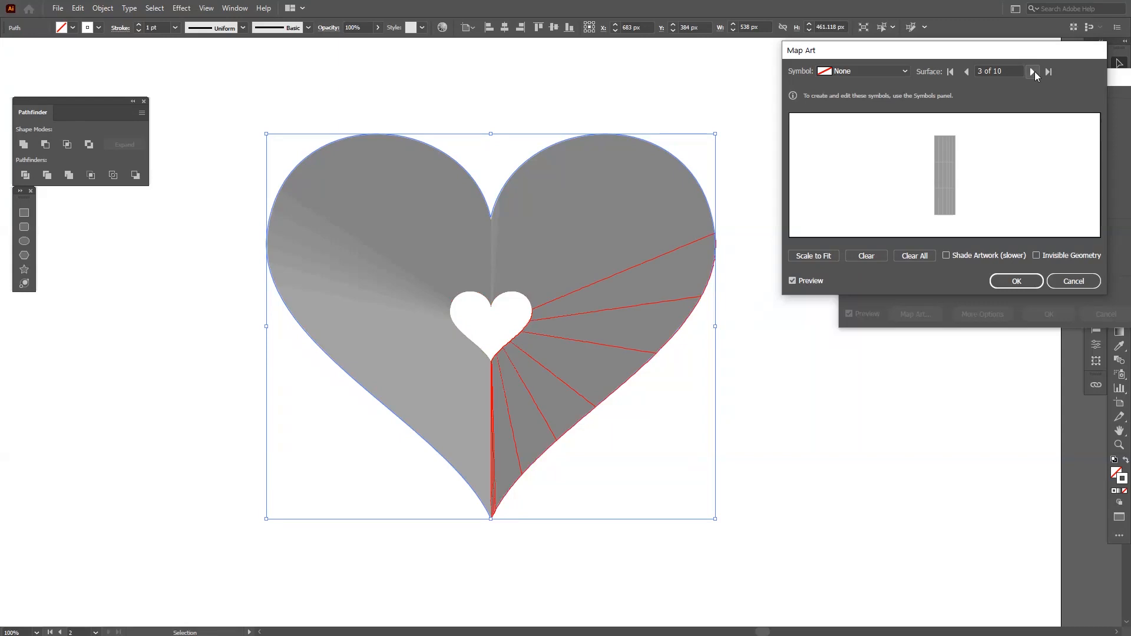
mouse_move(831, 318)
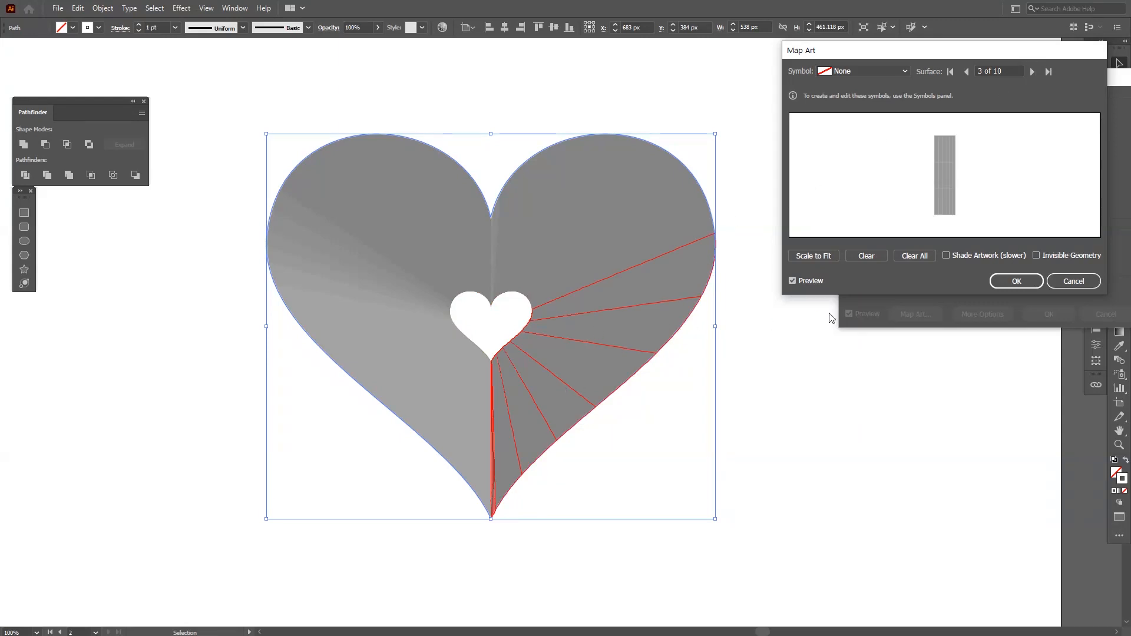
left_click(862, 71)
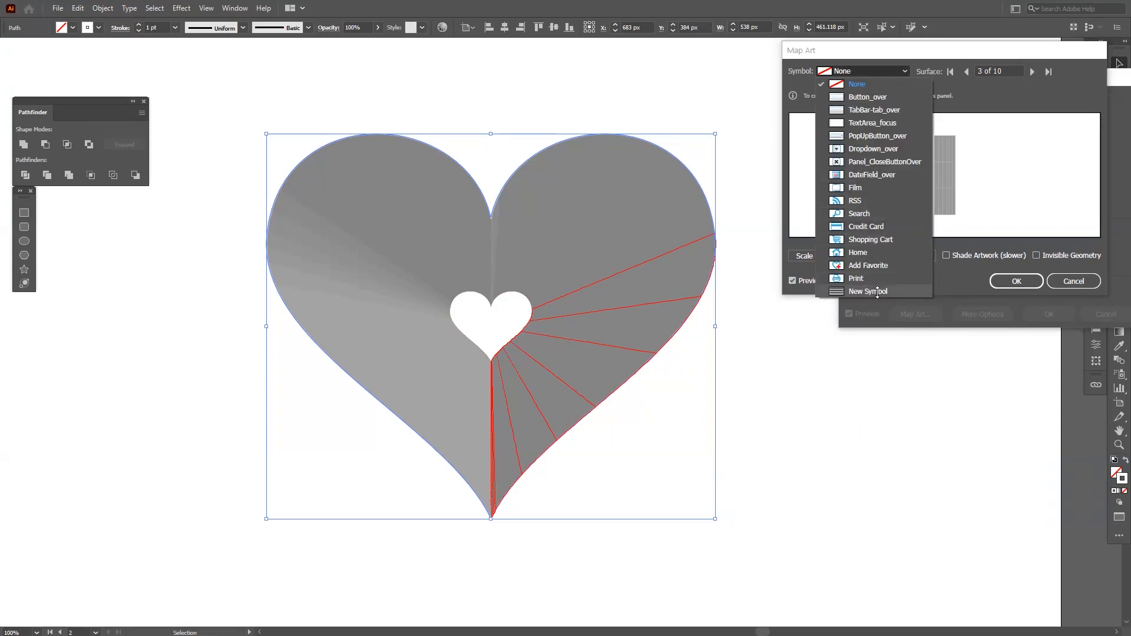
left_click(868, 291)
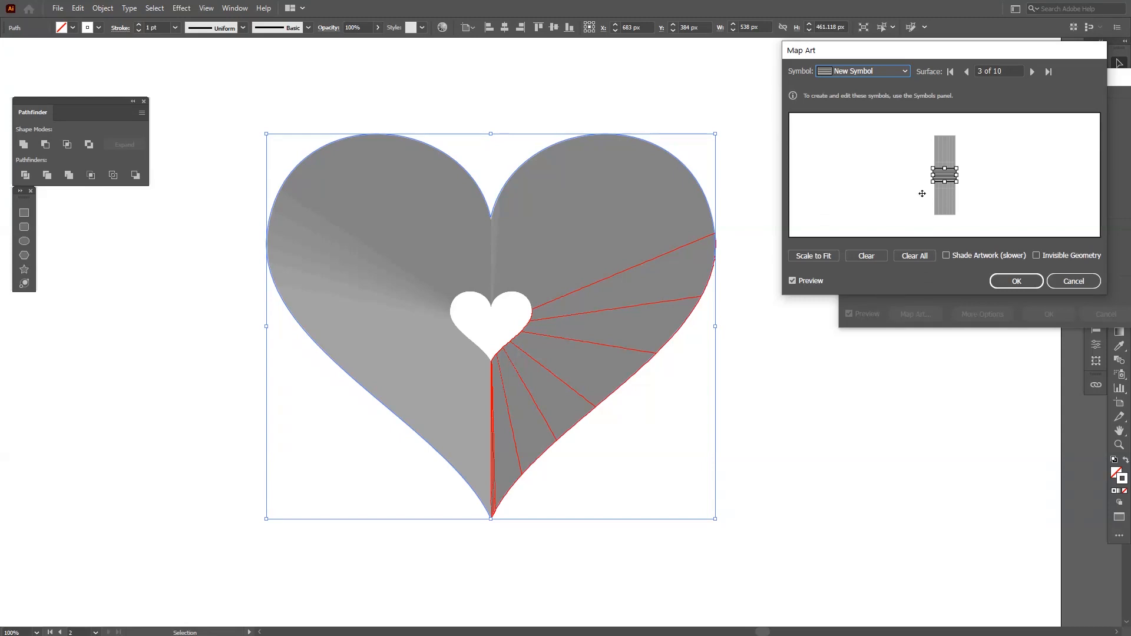
mouse_move(615, 371)
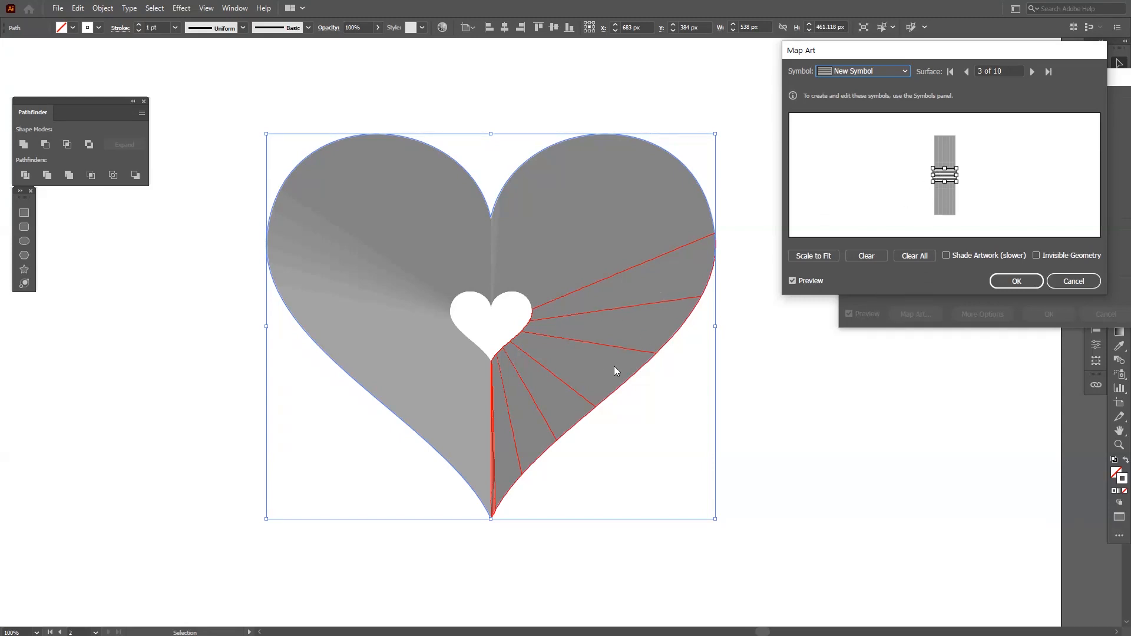
mouse_move(644, 291)
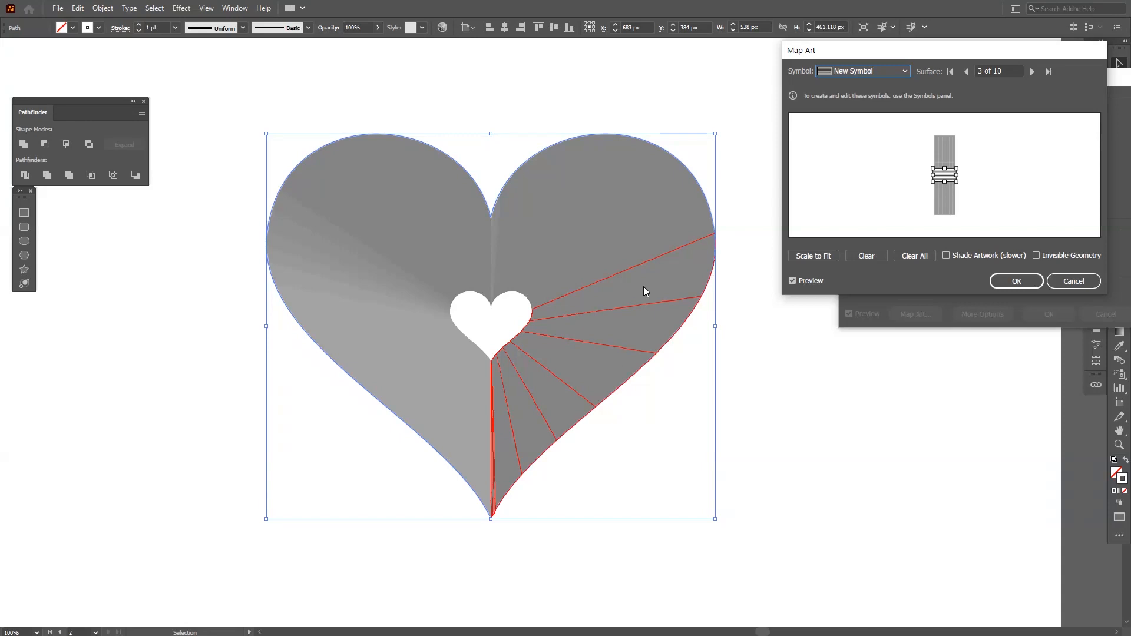
left_click(866, 256)
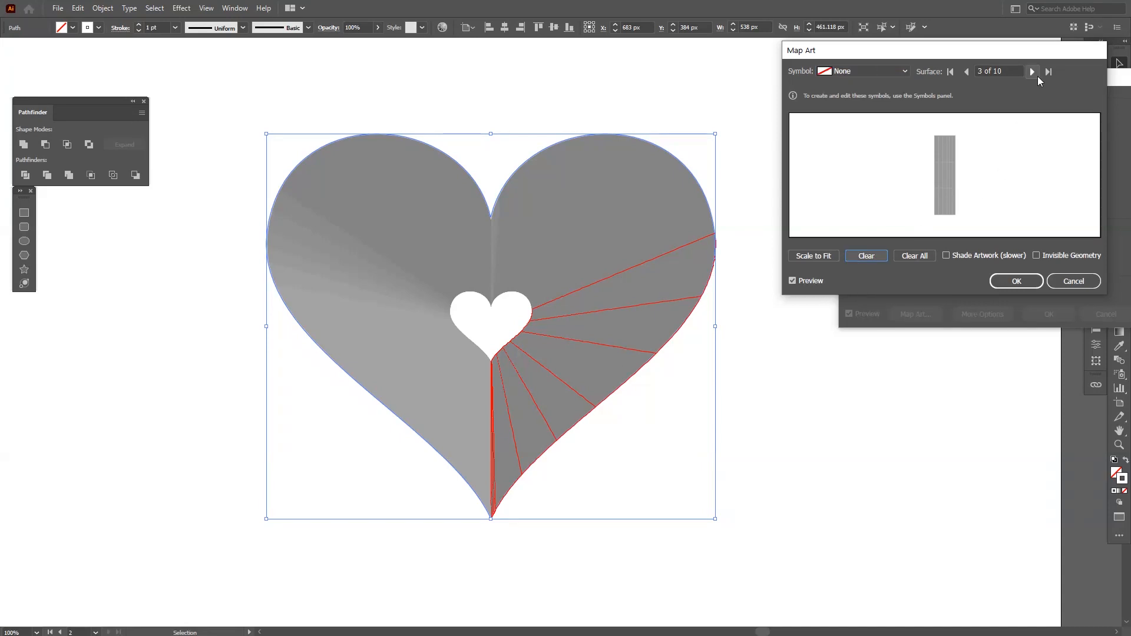
- Clear surface 4, step to surface 6 and map the New Symbol stripes onto it
left_click(1032, 72)
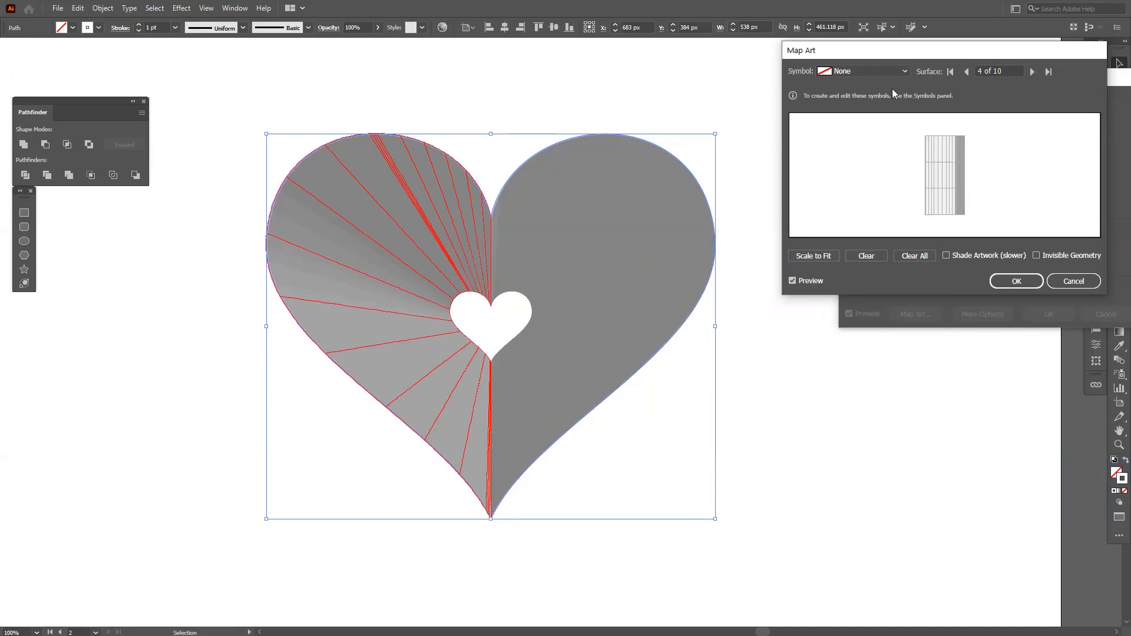
left_click(863, 71)
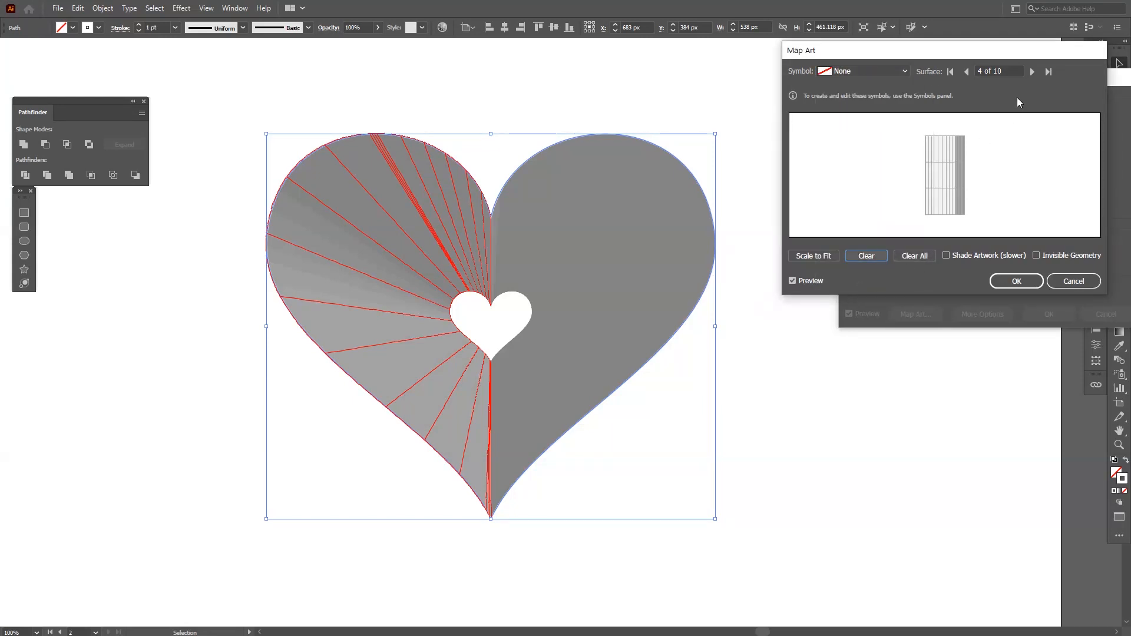
left_click(1032, 71)
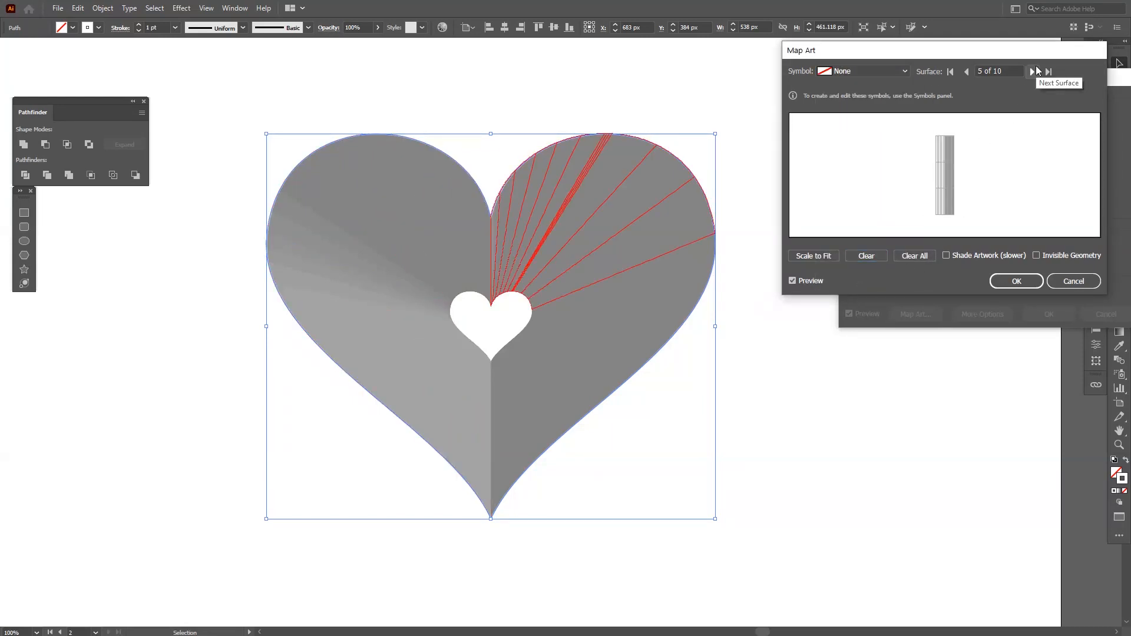
left_click(1035, 70)
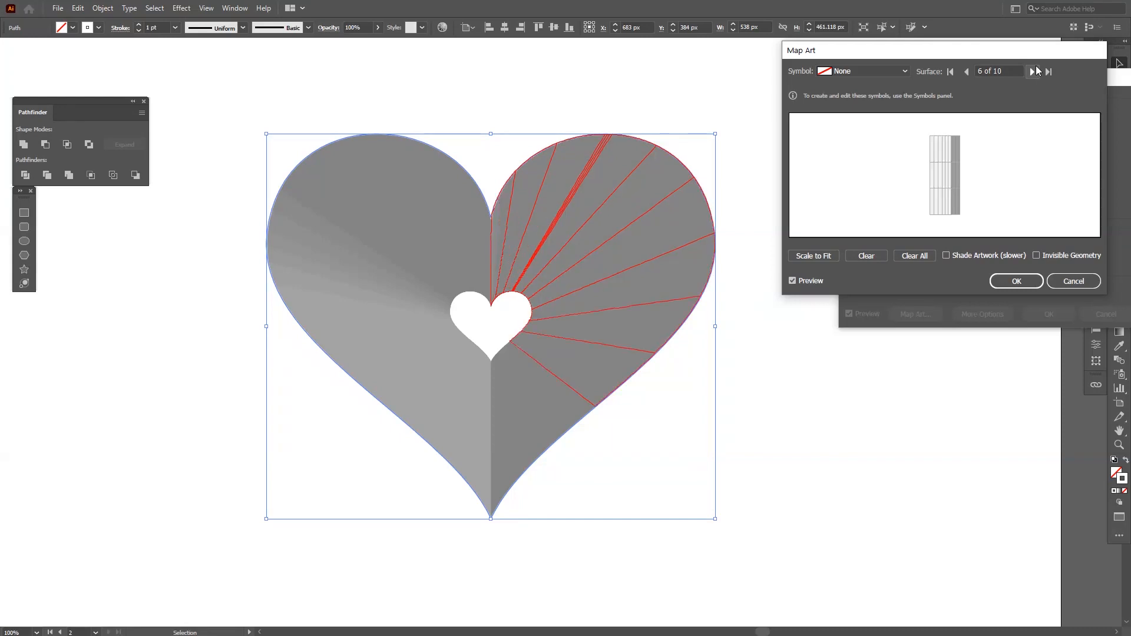
mouse_move(864, 66)
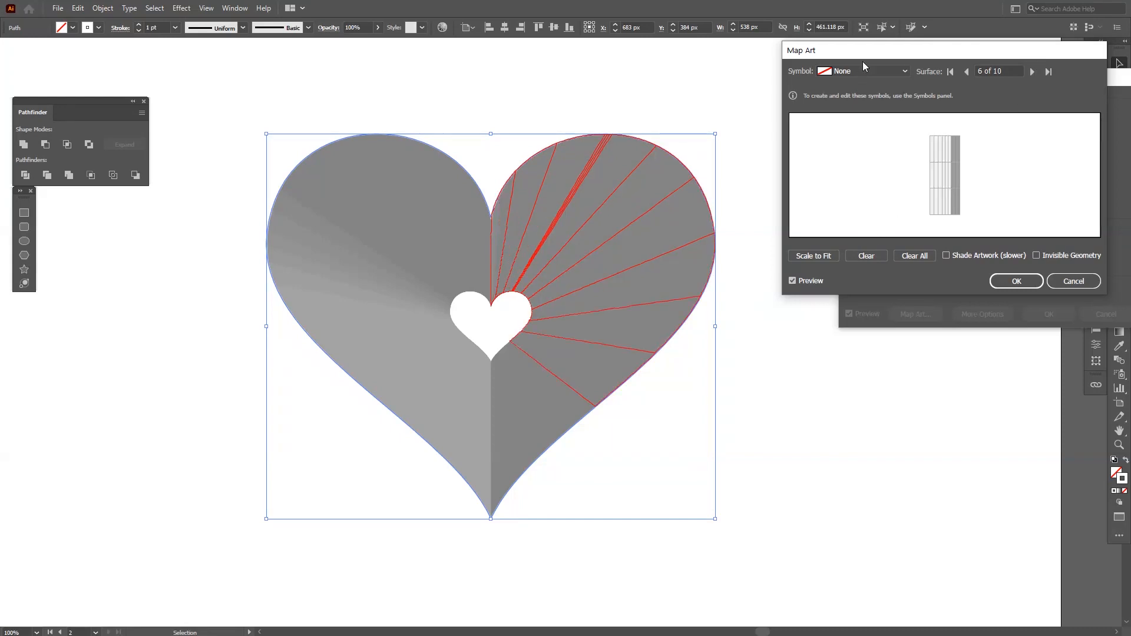
left_click(862, 70)
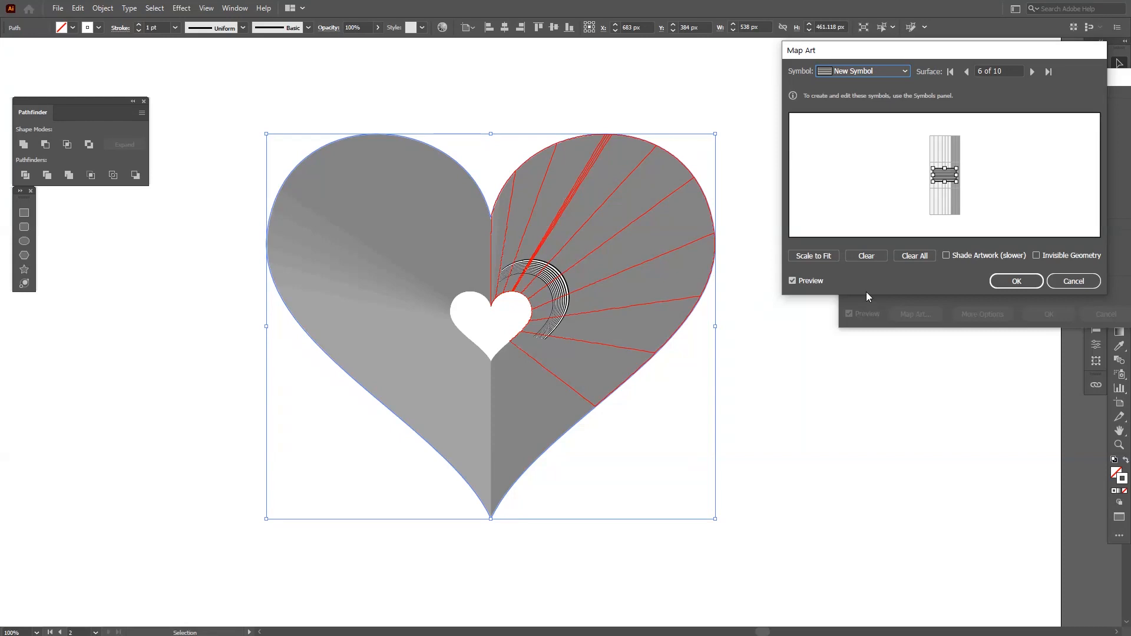
mouse_move(568, 289)
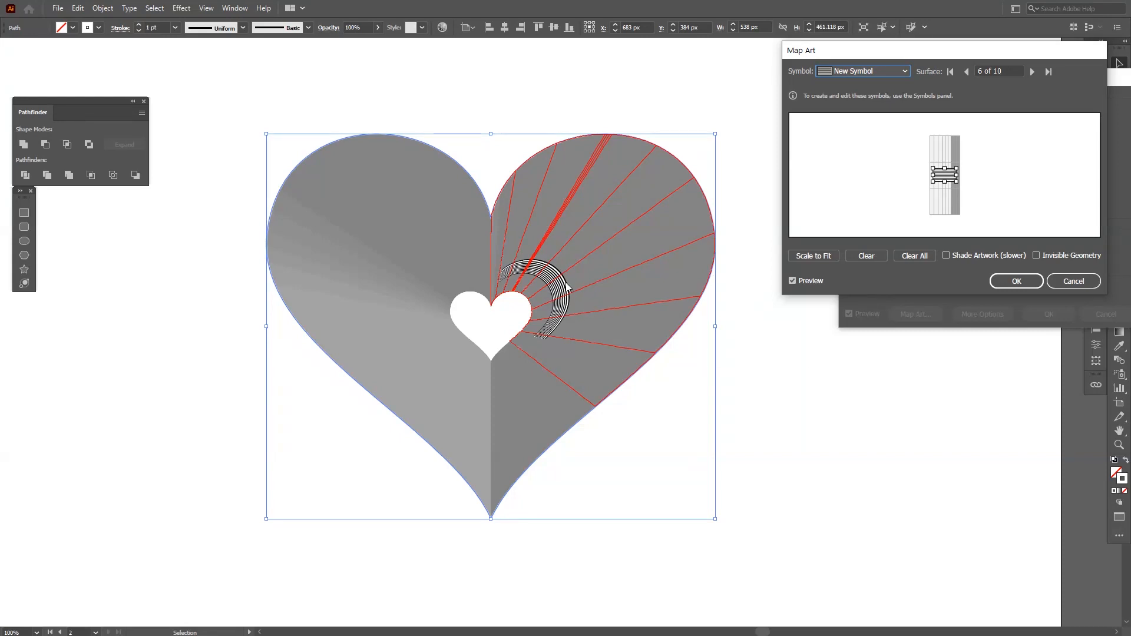
- Scale the stripes to fit surface 6, then map the stripe symbol onto surface 7
left_click(813, 256)
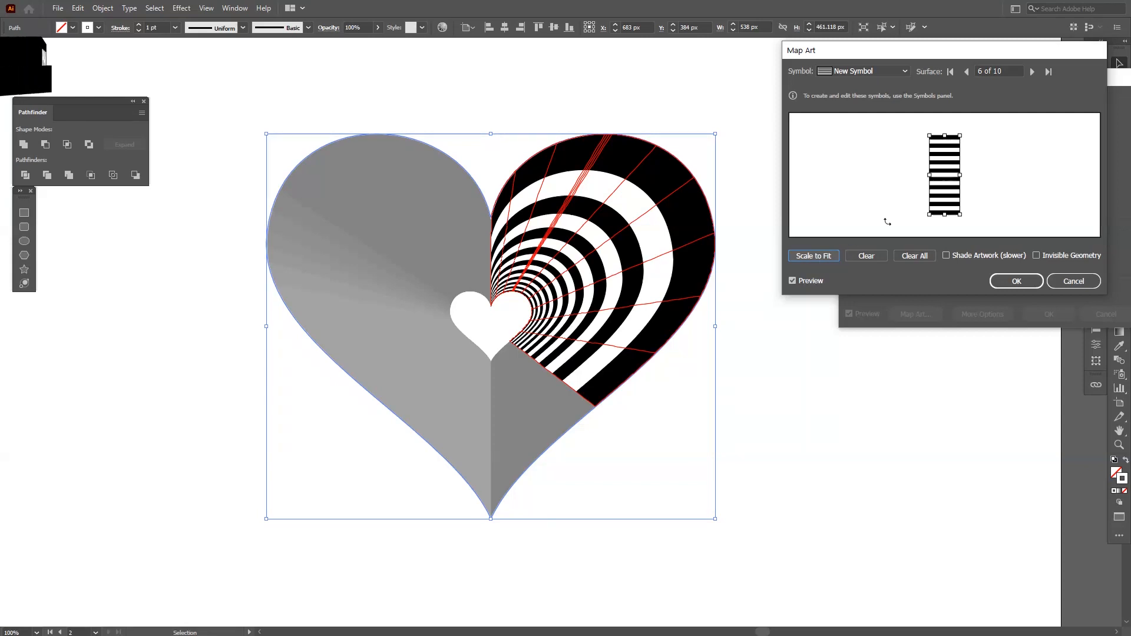
left_click(1032, 72)
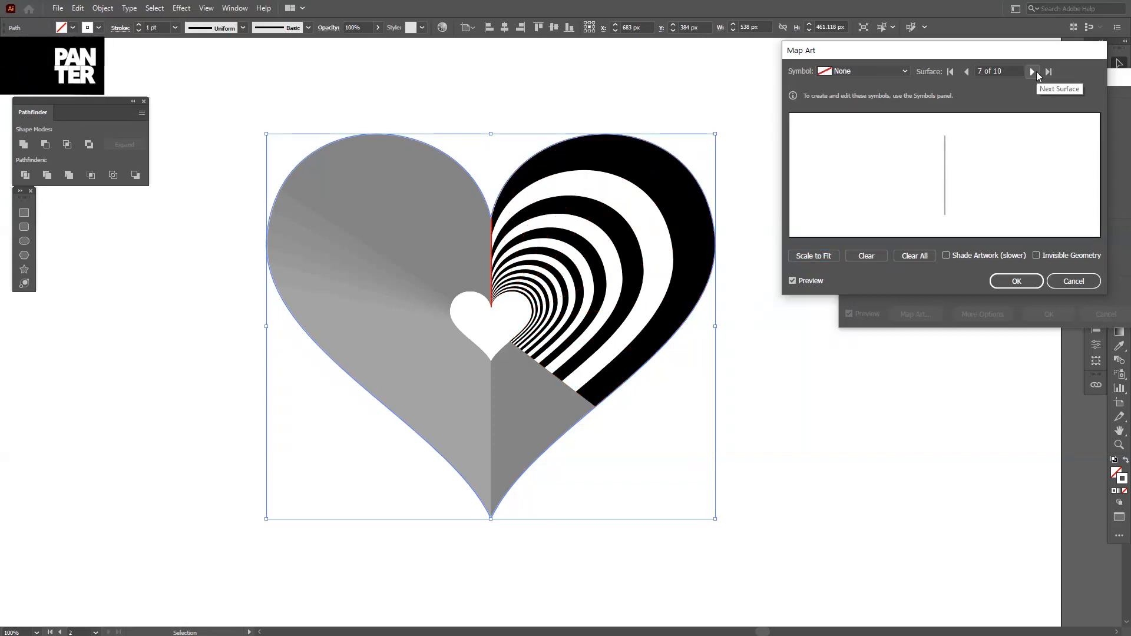
left_click(1032, 71)
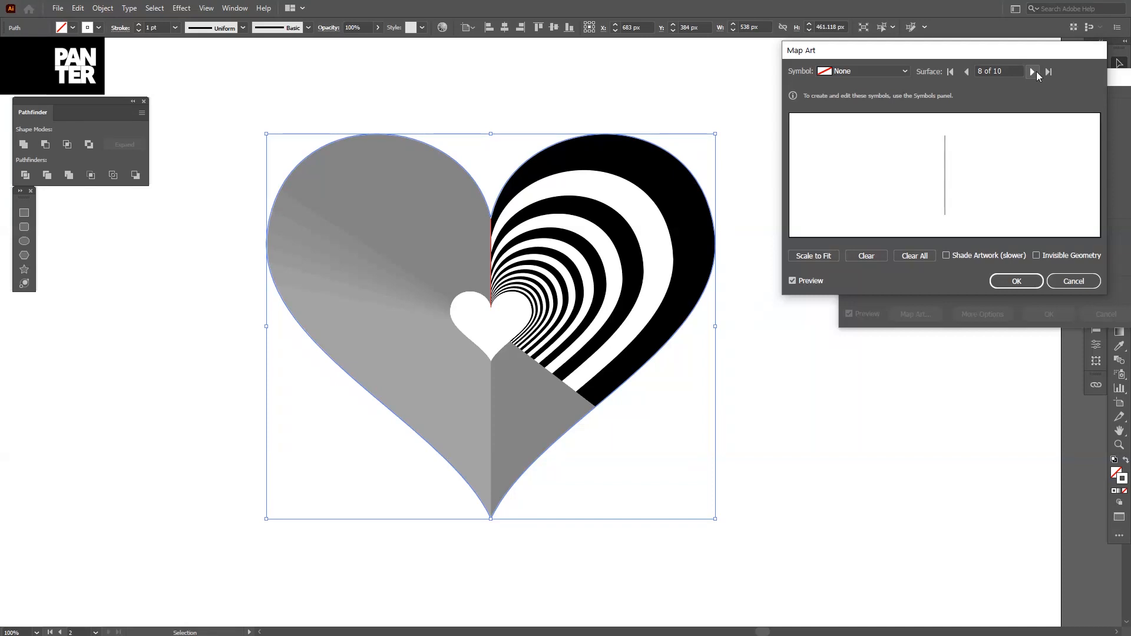
left_click(966, 72)
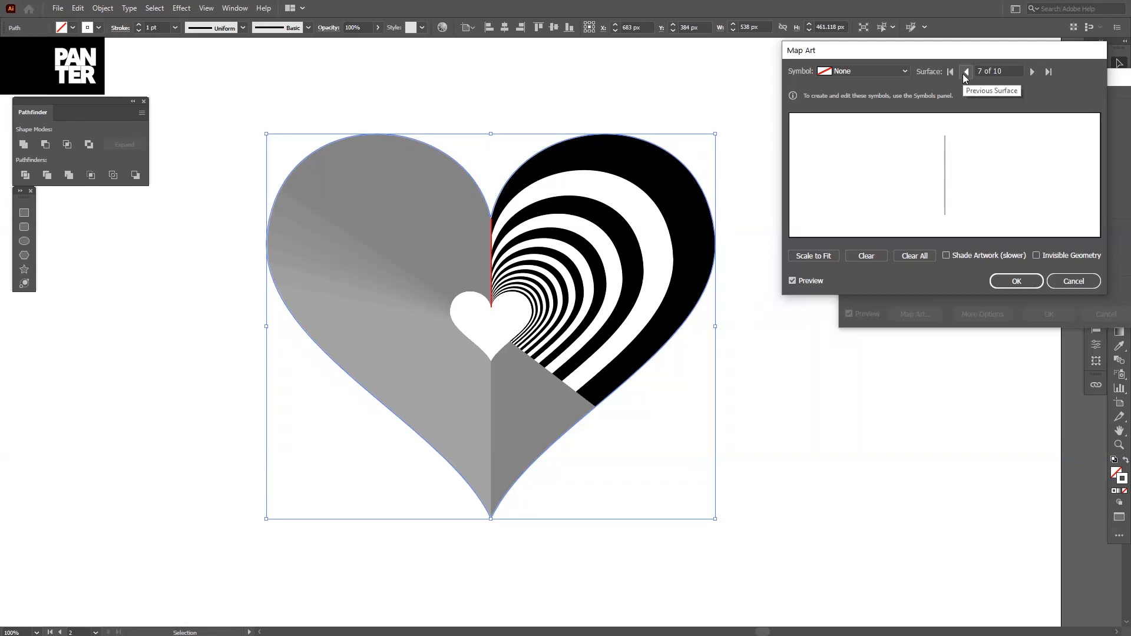
left_click(862, 71)
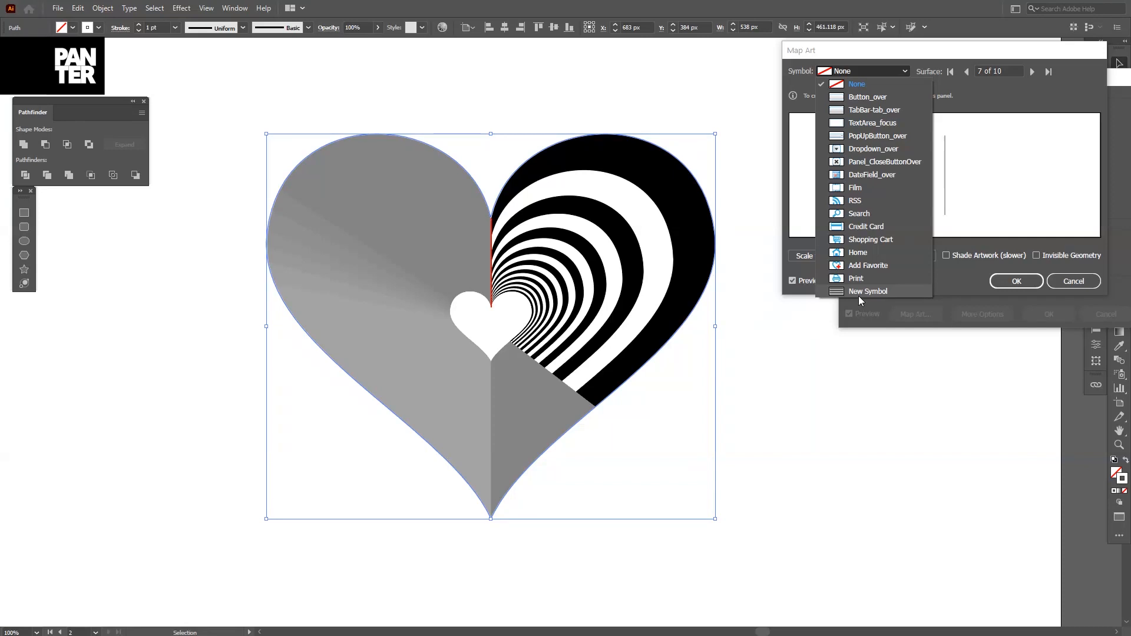
left_click(868, 291)
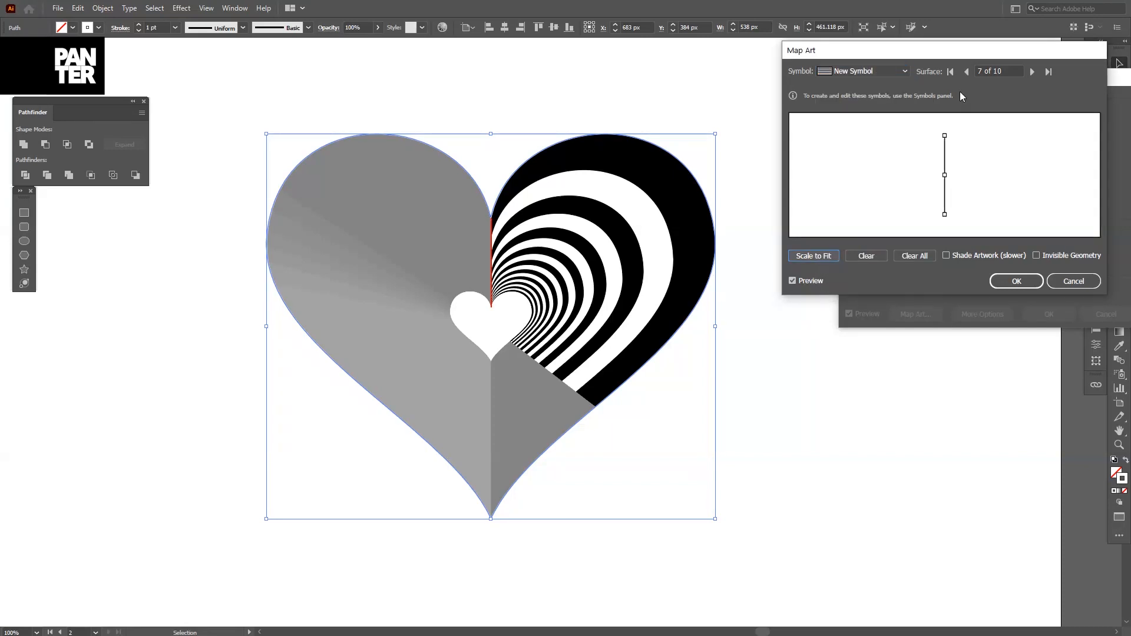
- Map the stripe symbol onto surfaces 8, 9 and 10, scaling the left half to fit
left_click(862, 70)
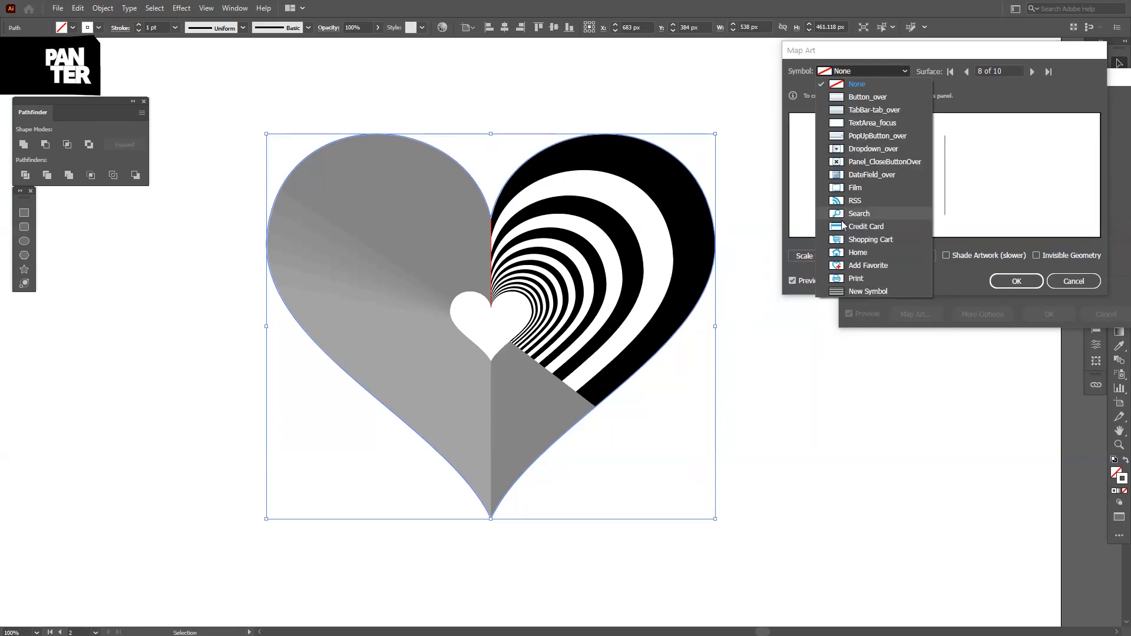
left_click(868, 291)
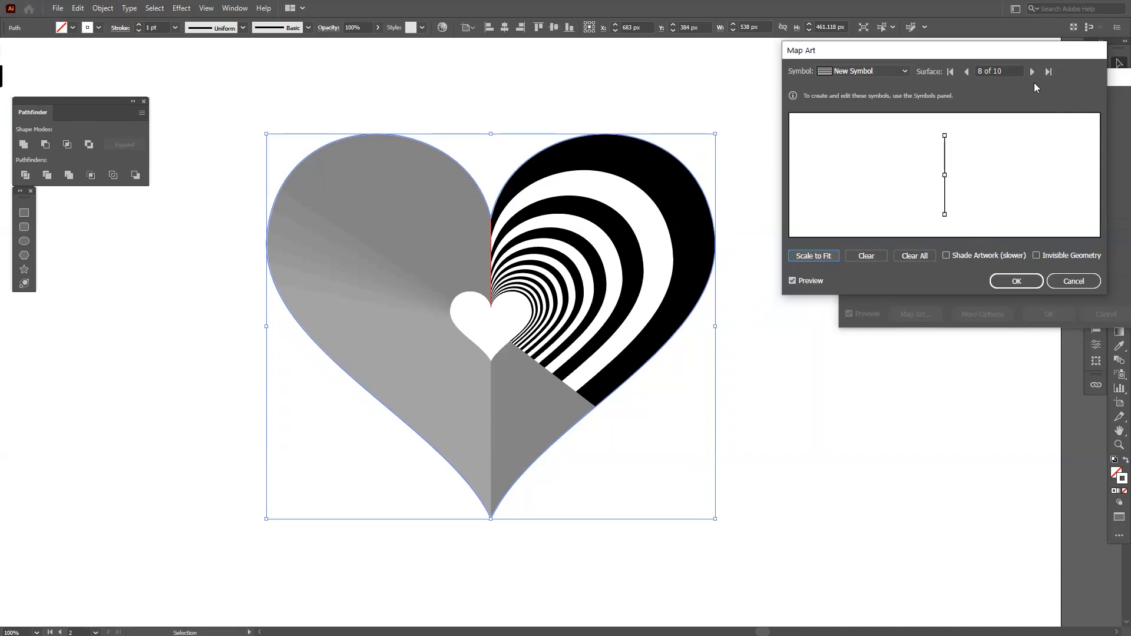
left_click(904, 71)
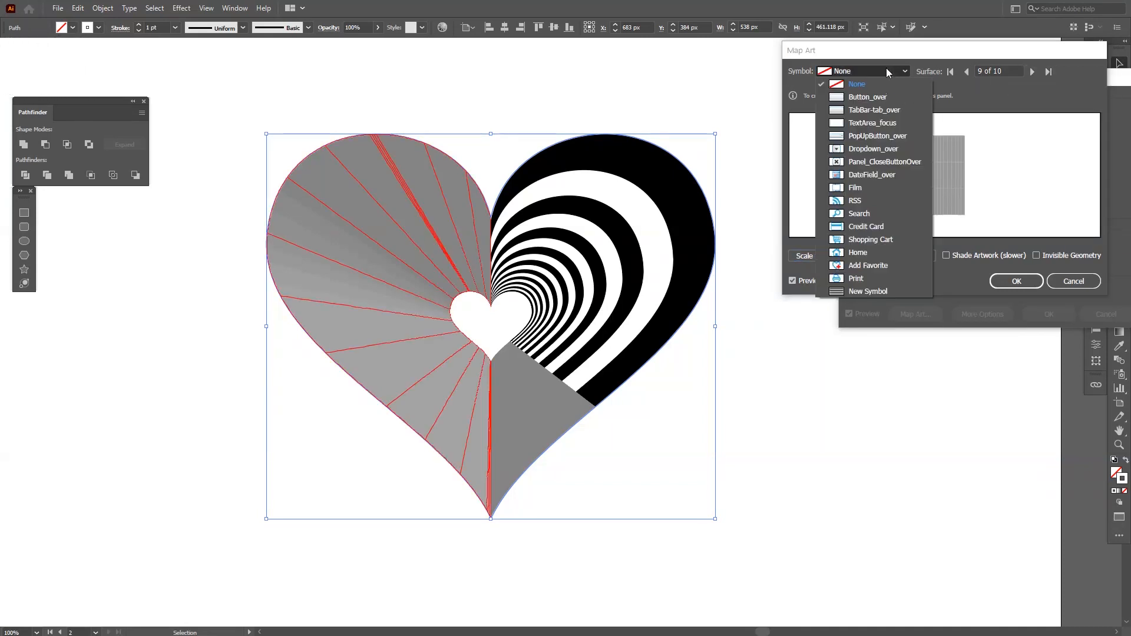
left_click(868, 291)
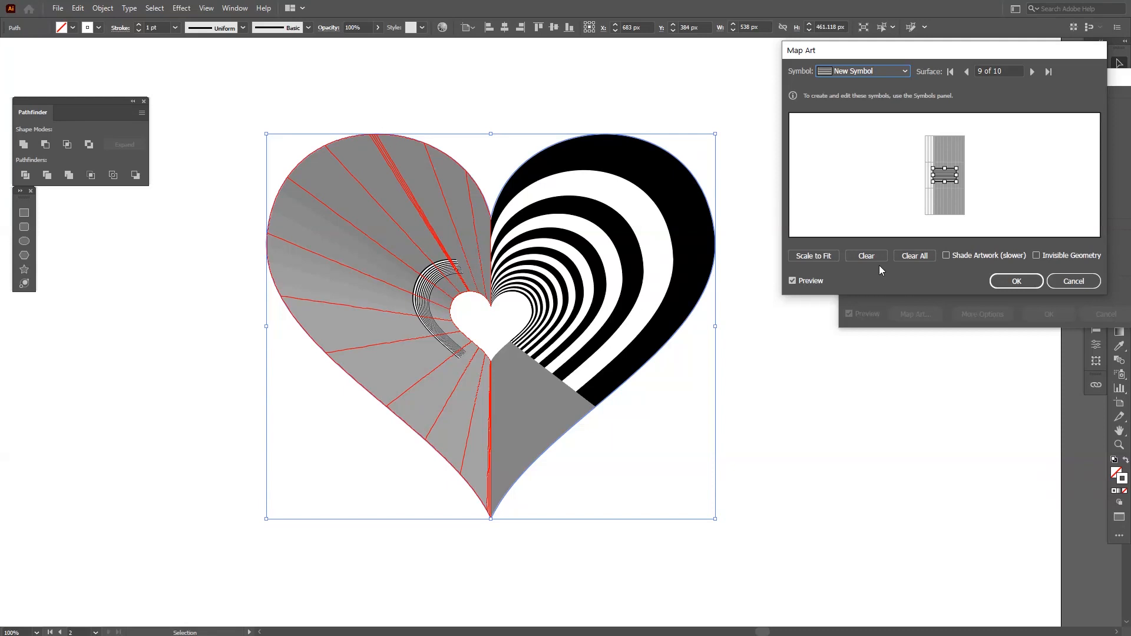
left_click(813, 255)
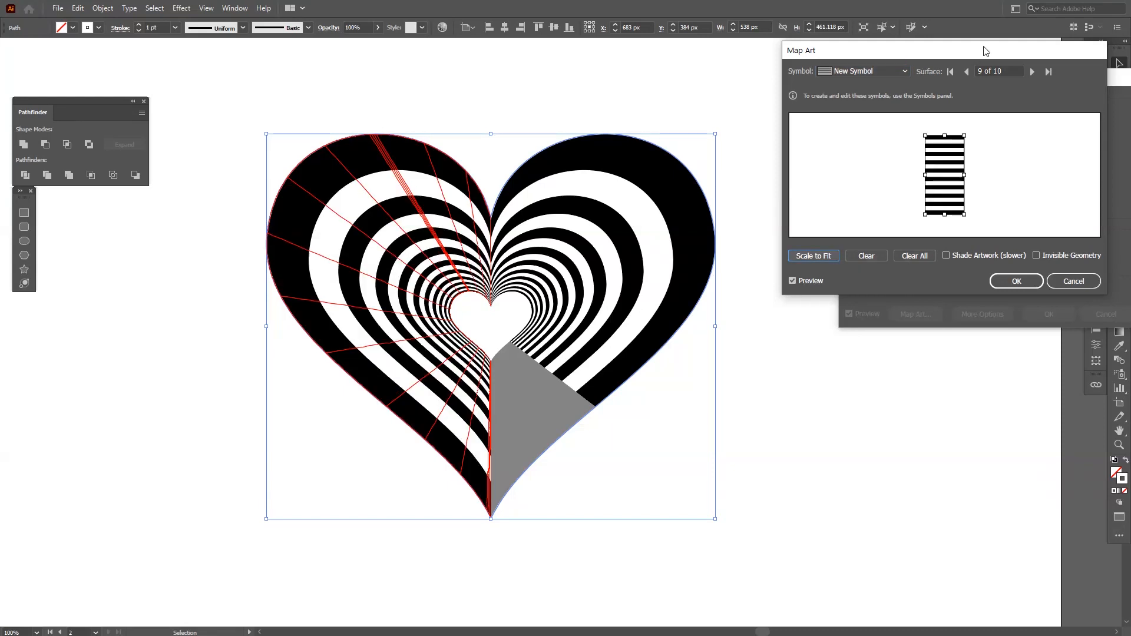
left_click(904, 70)
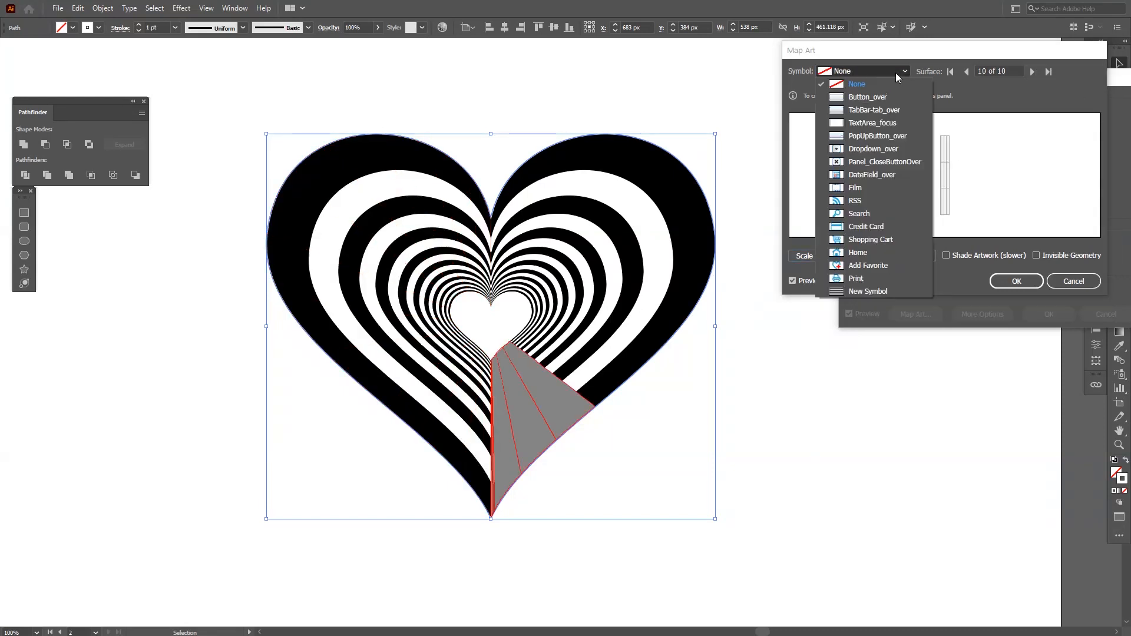
left_click(868, 291)
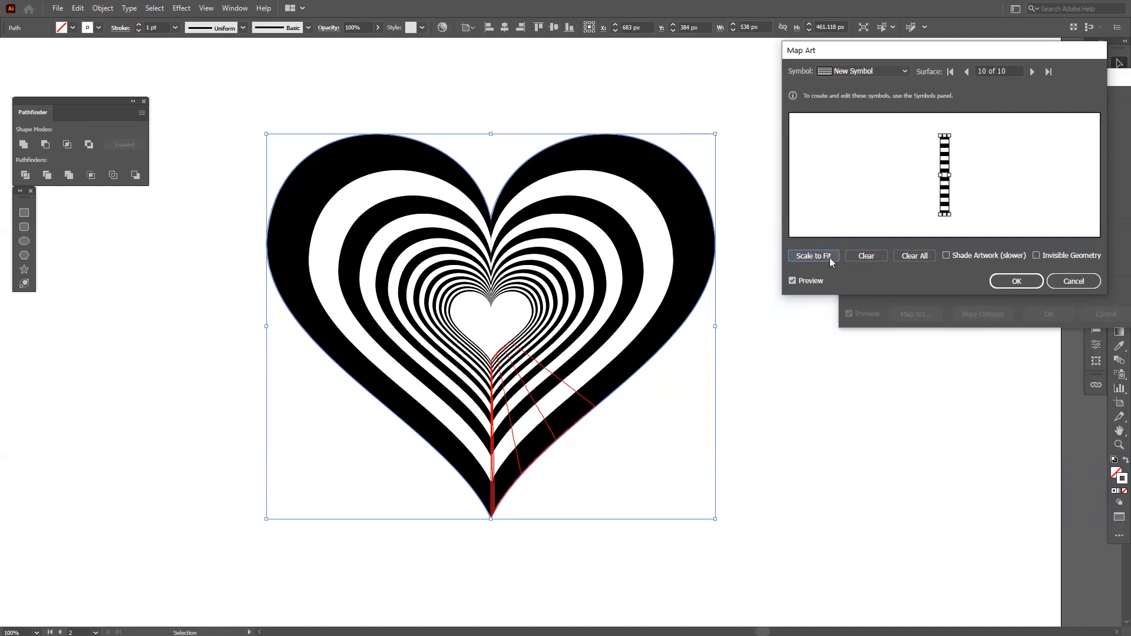
mouse_move(829, 272)
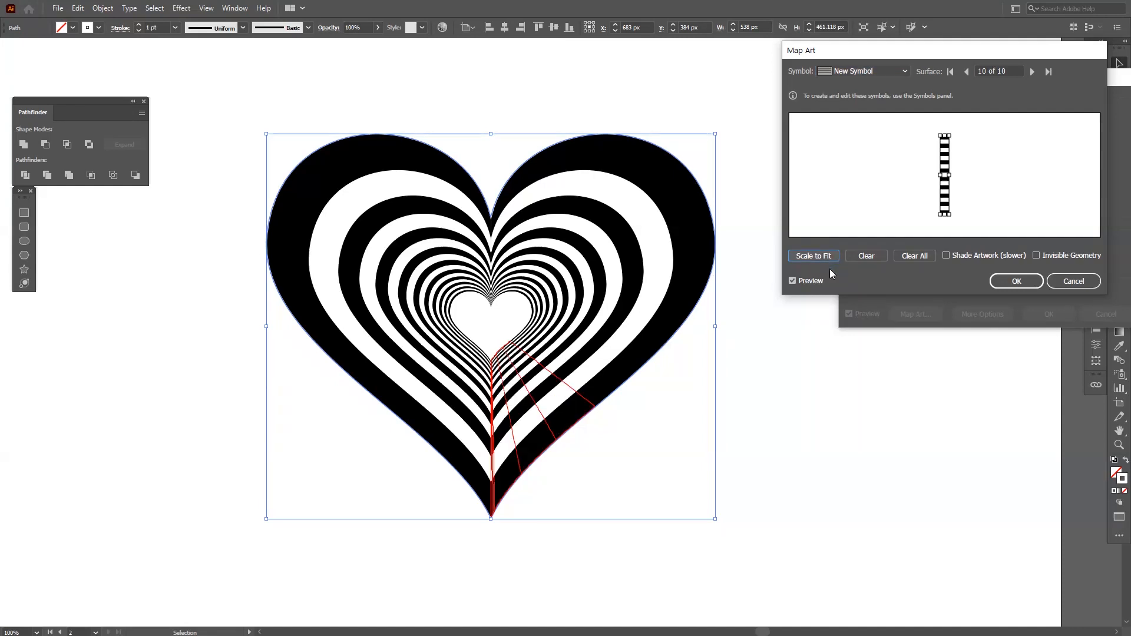
- Confirm Map Art and the Extrude & Bevel options, then select the finished striped heart tunnel
left_click(1014, 280)
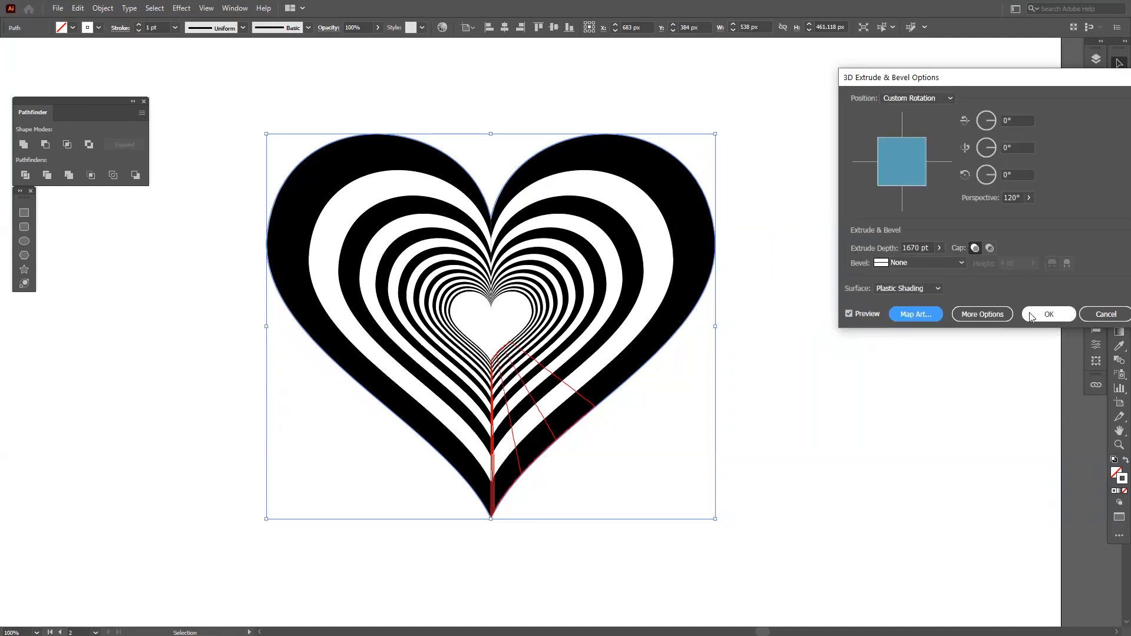
left_click(1048, 313)
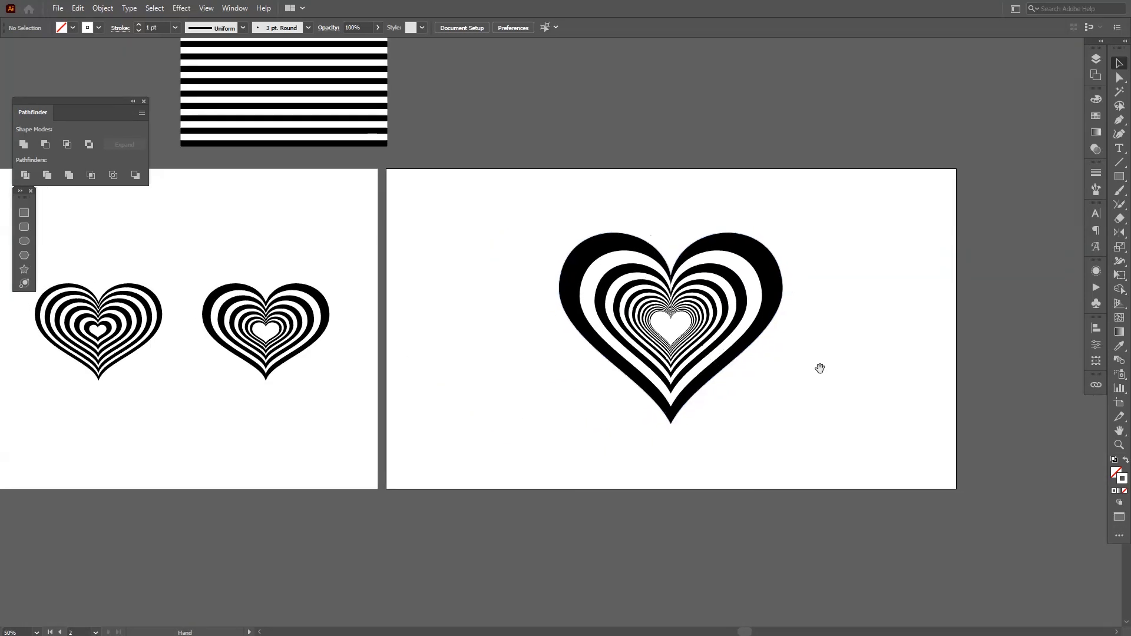
left_click(670, 315)
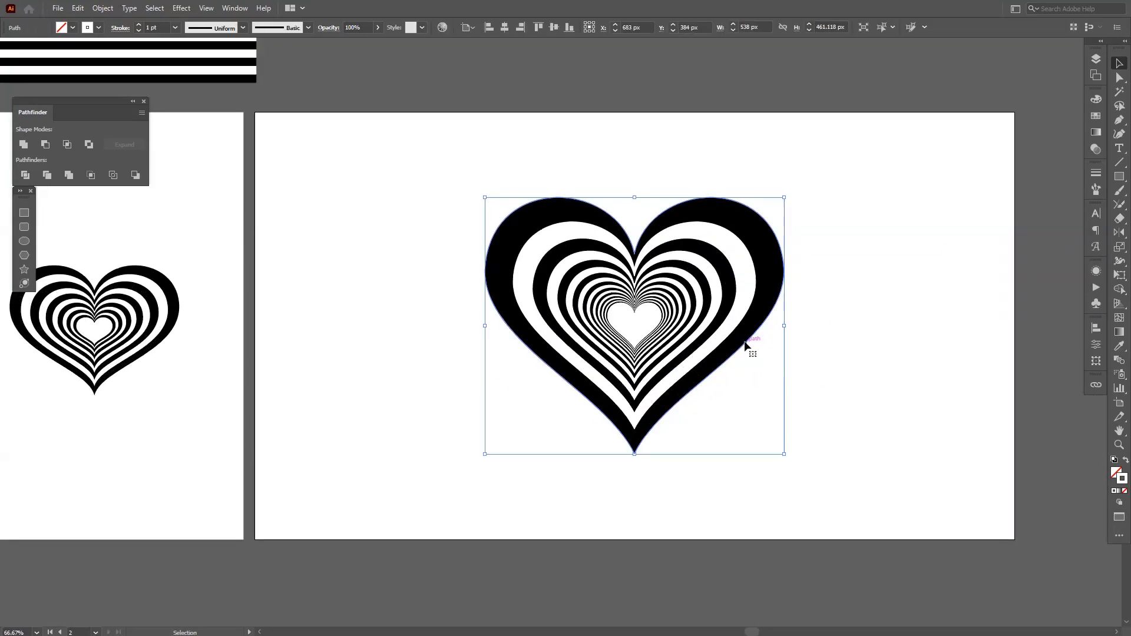